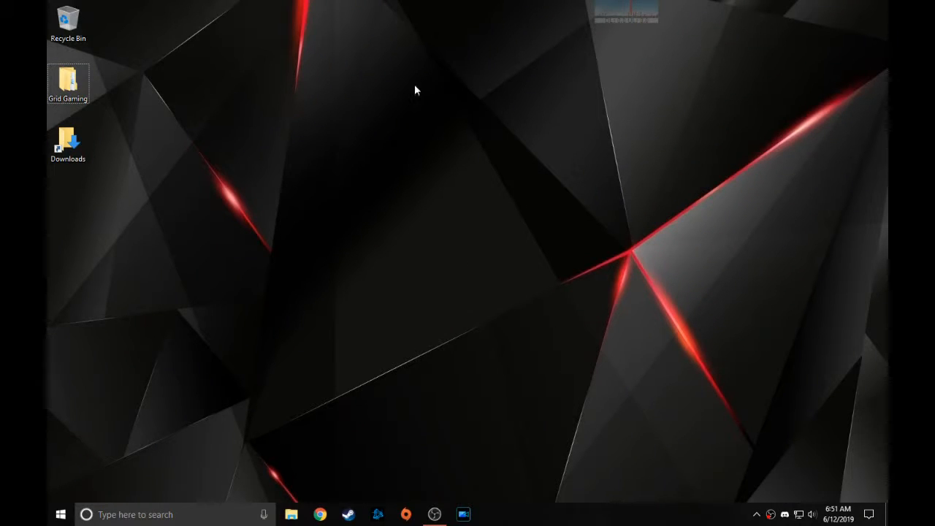
pyautogui.moveTo(619, 300)
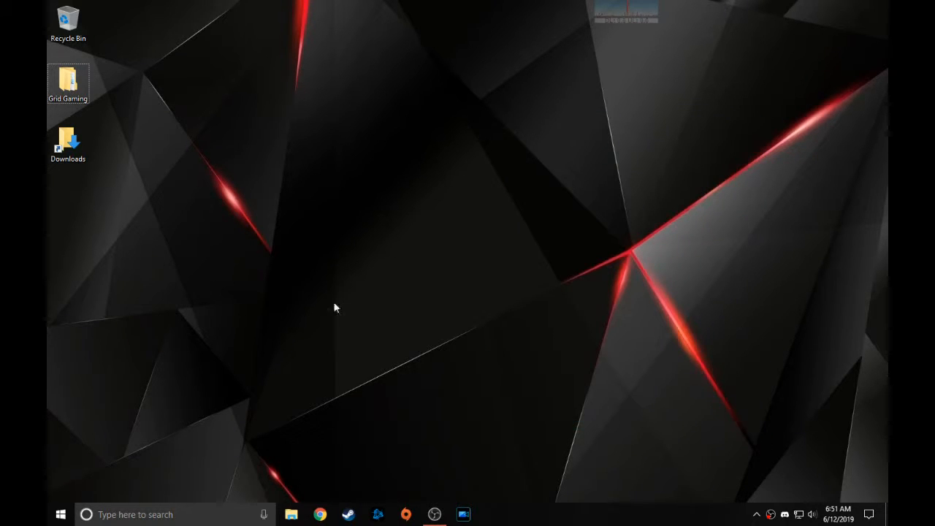
pyautogui.moveTo(760, 377)
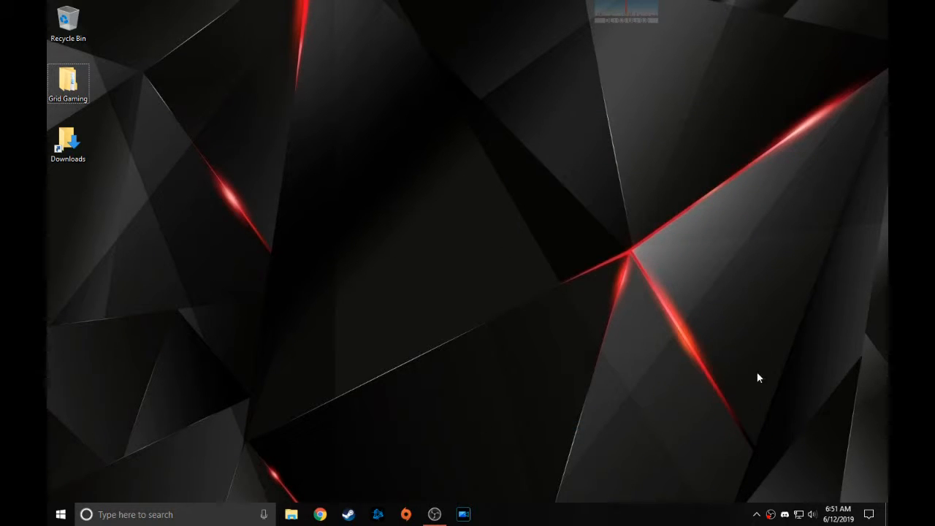
pyautogui.moveTo(707, 257)
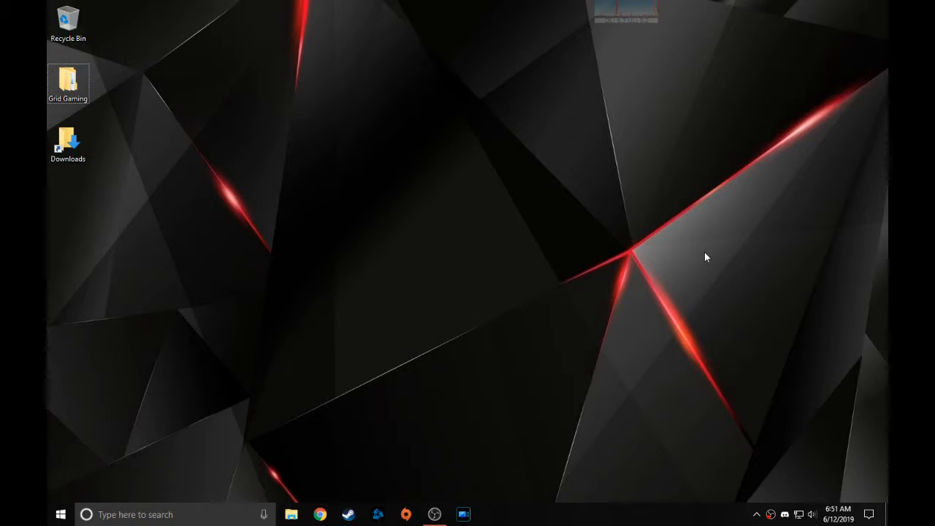
pyautogui.moveTo(328, 448)
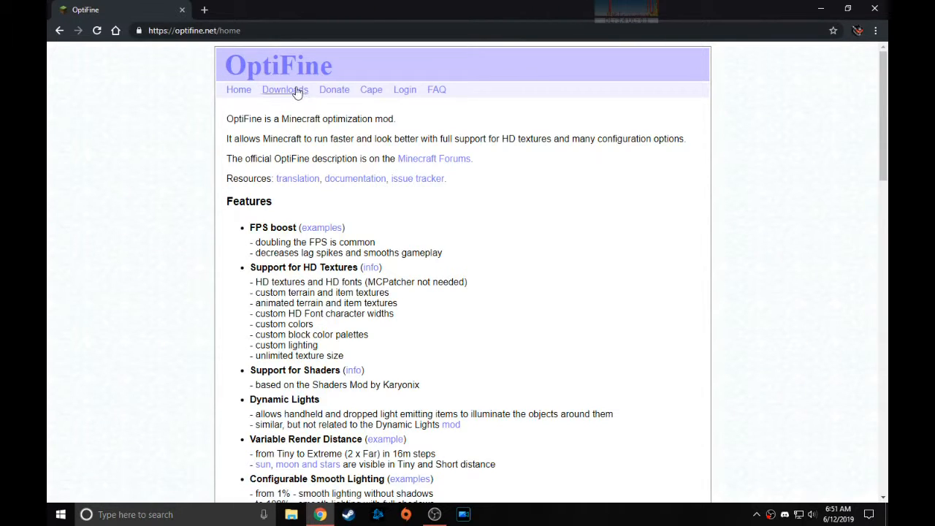
# - Reach the OptiFine downloads page and expand the 1.14.2 preview versions list
pyautogui.click(285, 89)
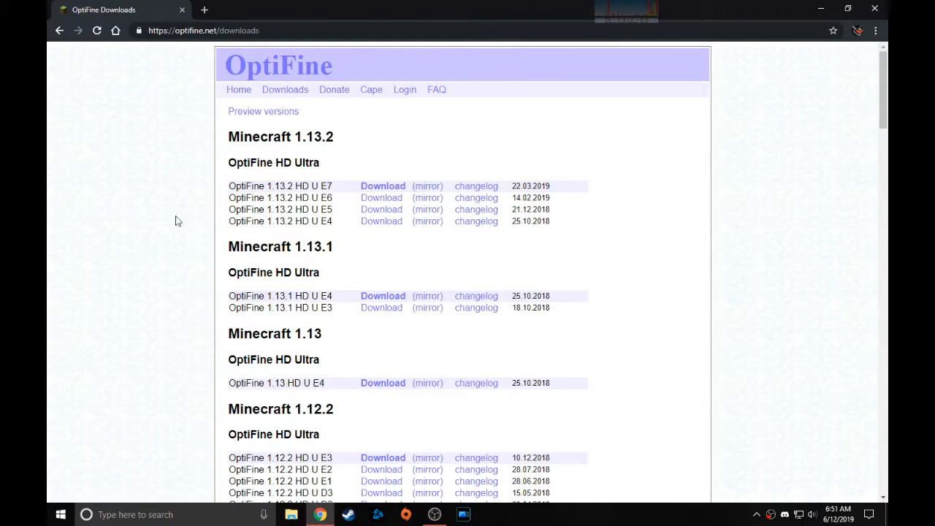
pyautogui.click(263, 112)
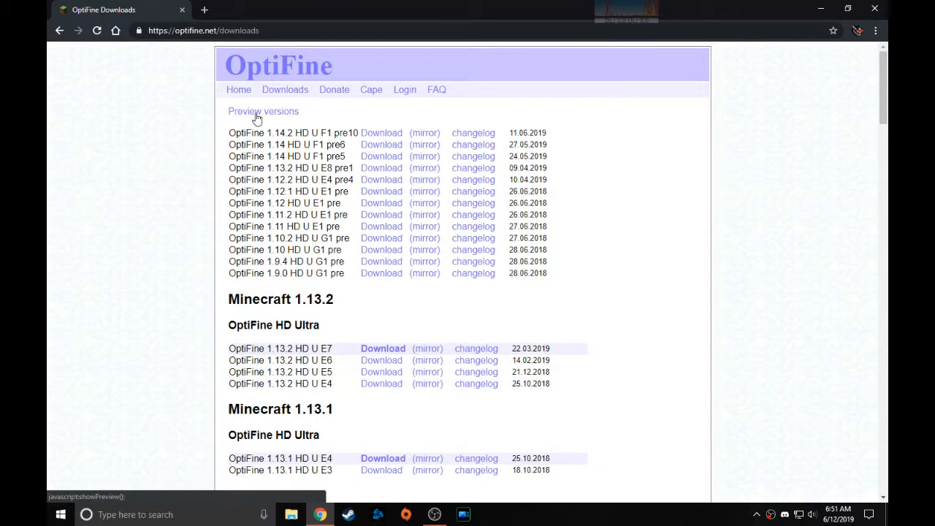
pyautogui.moveTo(187, 178)
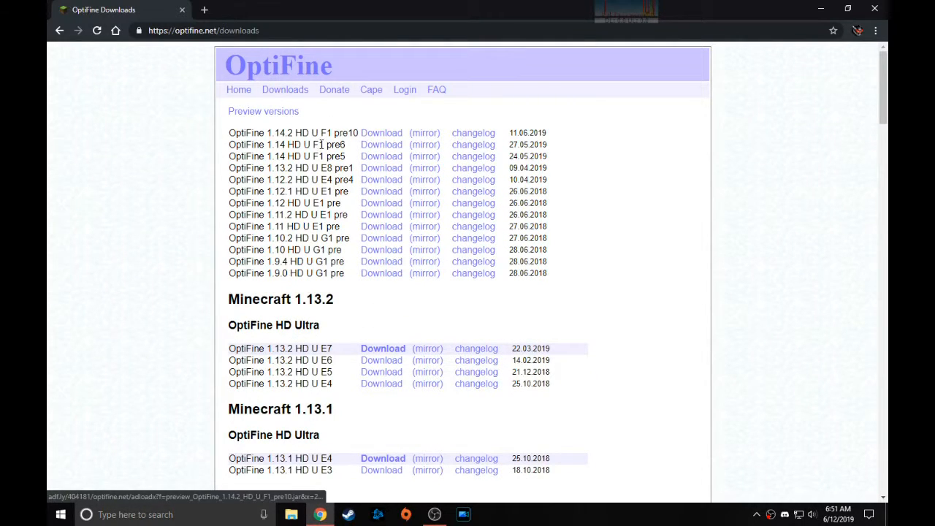
pyautogui.scroll(-3)
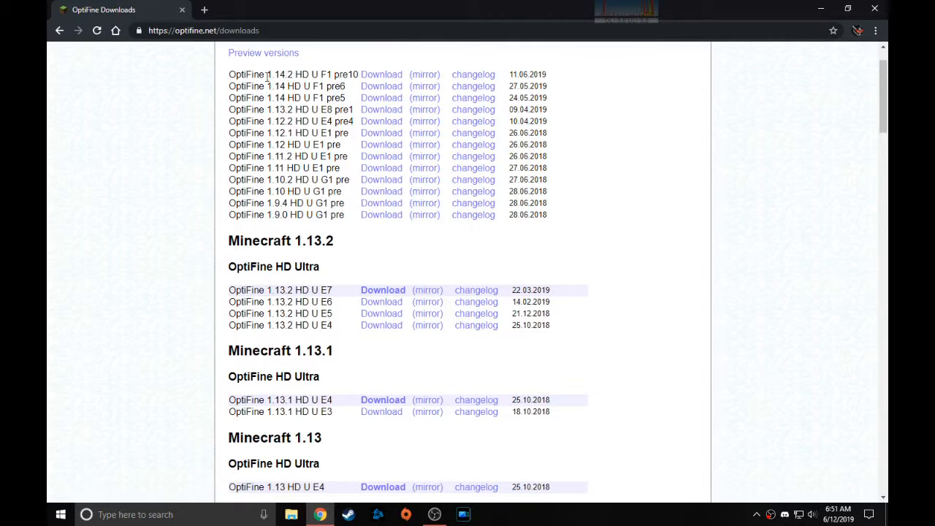
pyautogui.moveTo(225, 282)
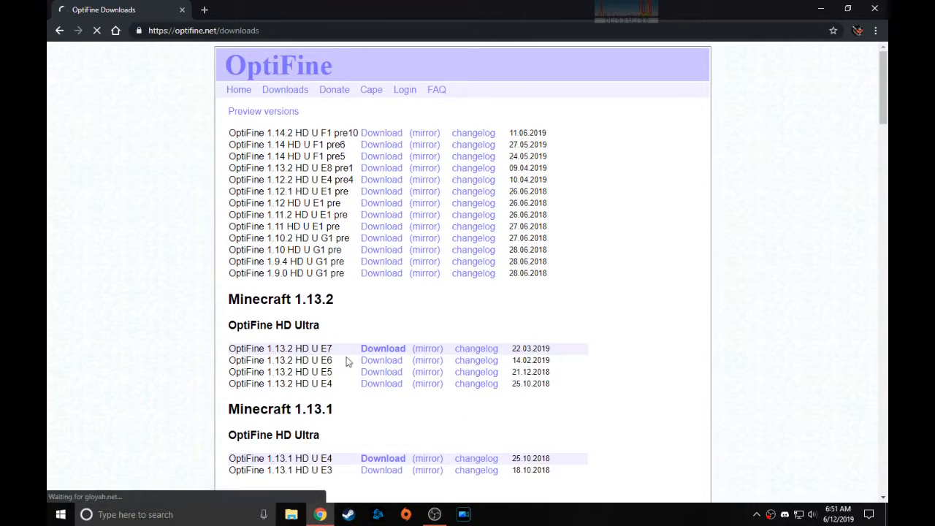
# - Start the OptiFine 1.14.2 HD U F1 pre10 download, deny notifications and skip the adf.ly ad
pyautogui.click(380, 132)
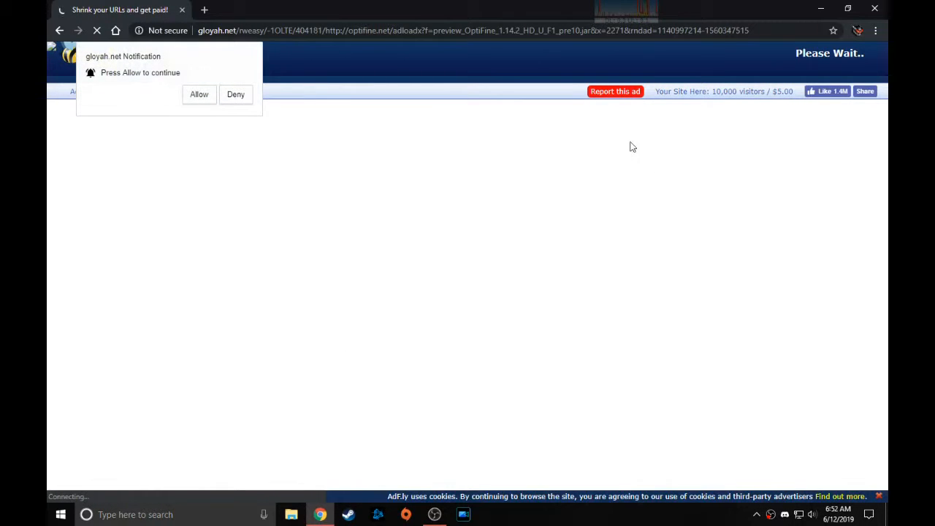
pyautogui.click(235, 94)
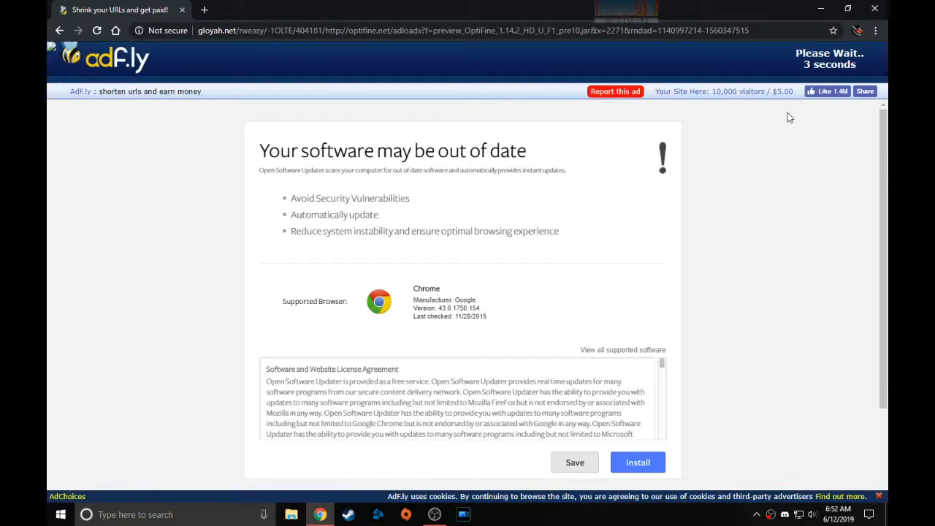
pyautogui.click(637, 461)
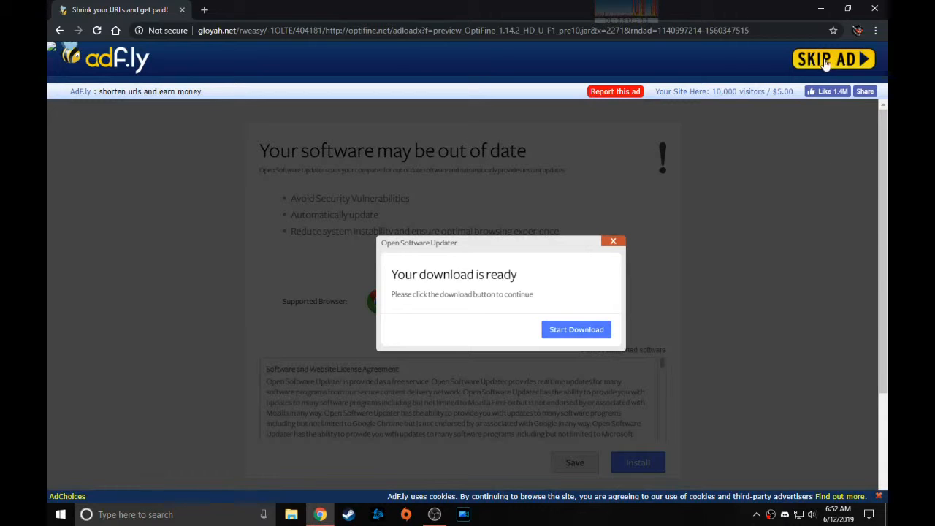
pyautogui.moveTo(804, 24)
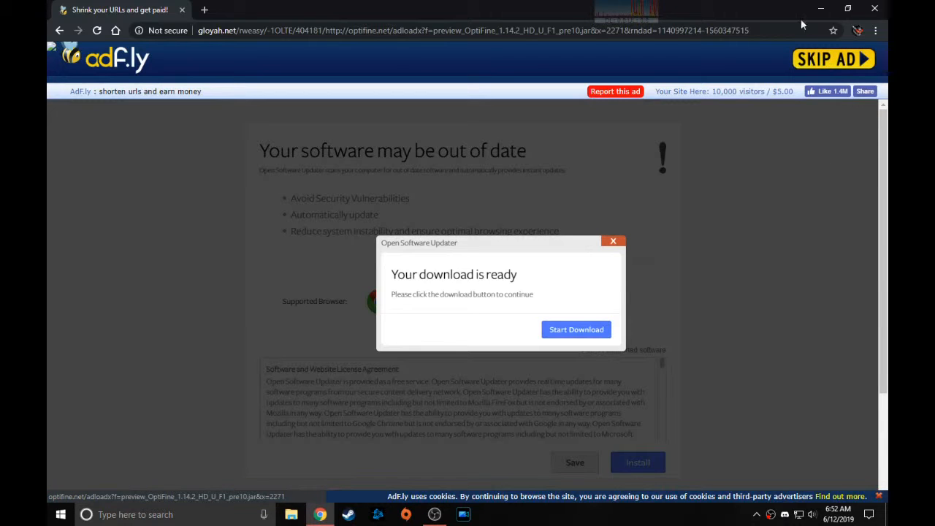
pyautogui.moveTo(759, 76)
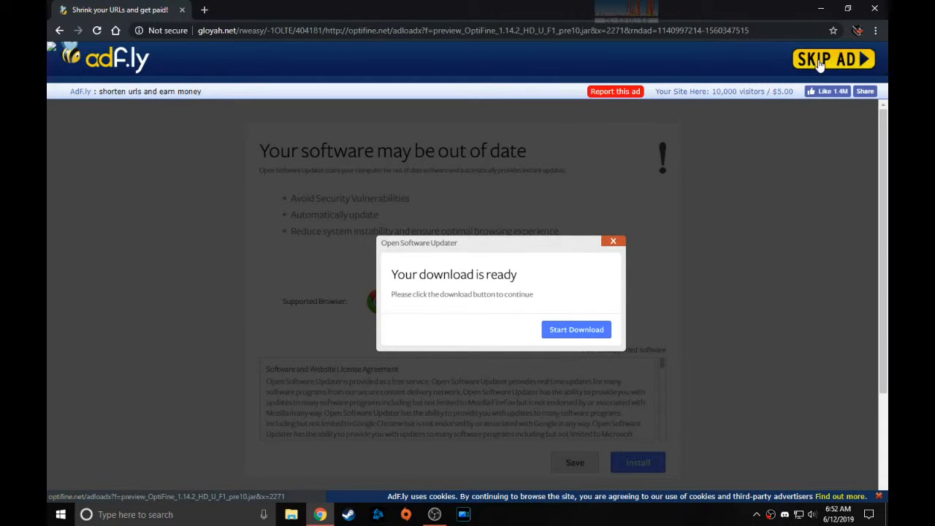
pyautogui.click(833, 58)
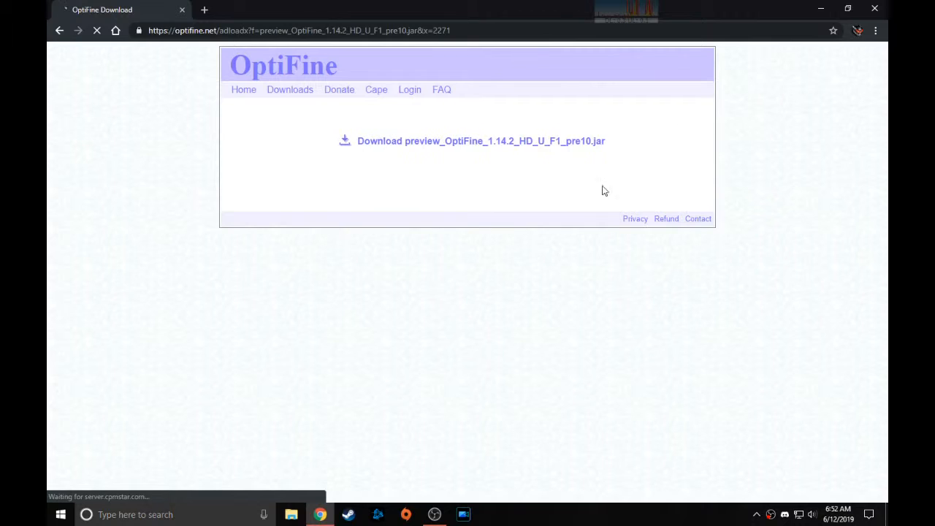
# - Download preview_OptiFine_1.14.2_HD_U_F1_pre10.jar and keep it despite Chrome's warning
pyautogui.click(471, 140)
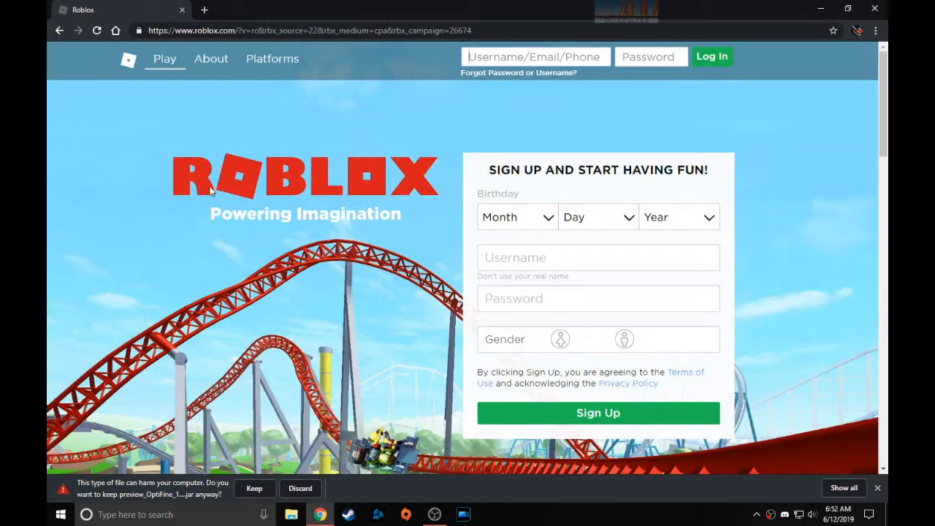
pyautogui.moveTo(146, 497)
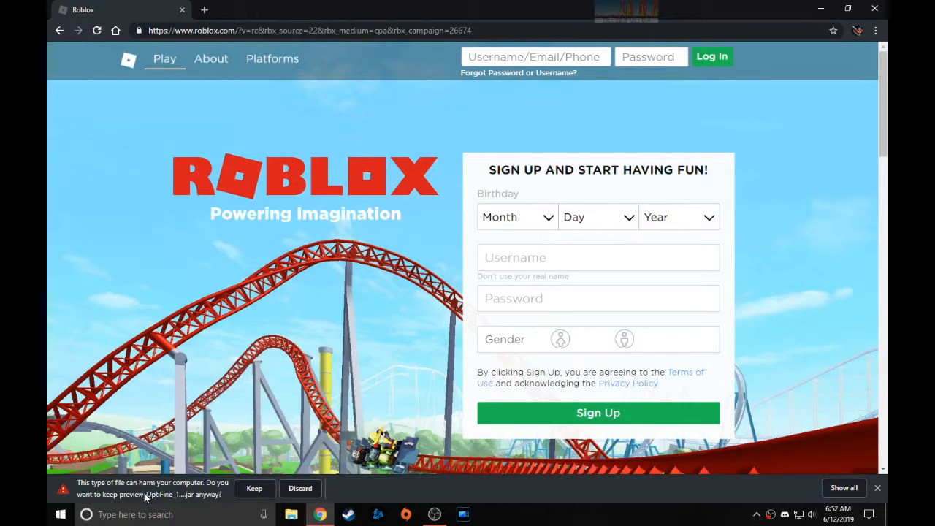
pyautogui.click(255, 488)
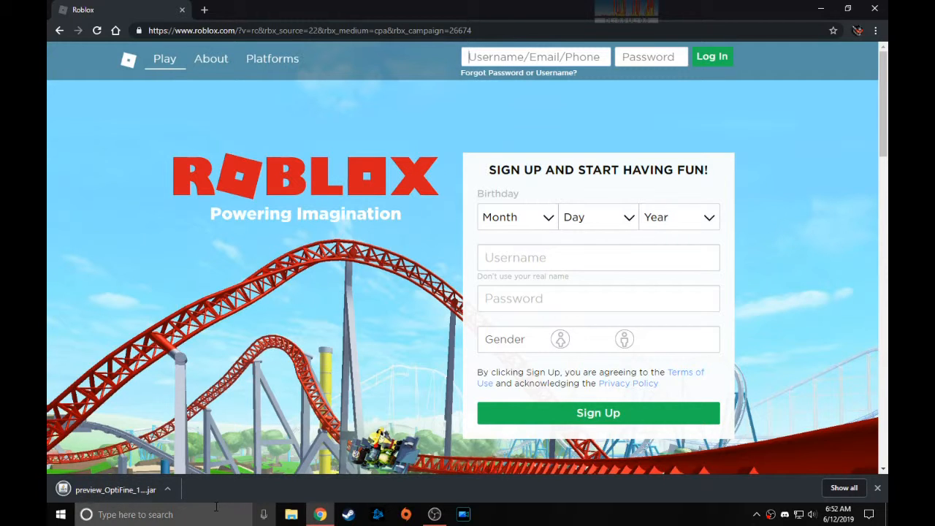
pyautogui.moveTo(874, 9)
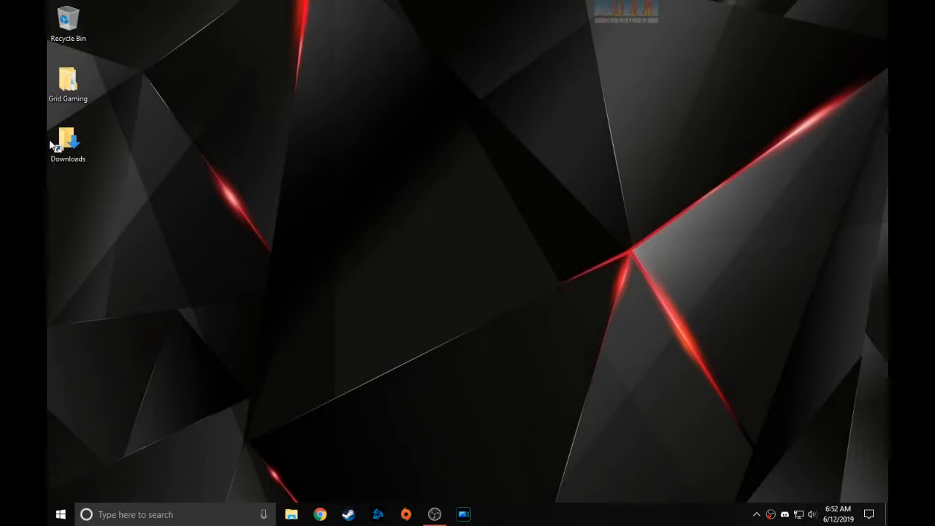
# - From Downloads, launch the OptiFine preview jar installer and cancel it without installing
pyautogui.doubleClick(67, 143)
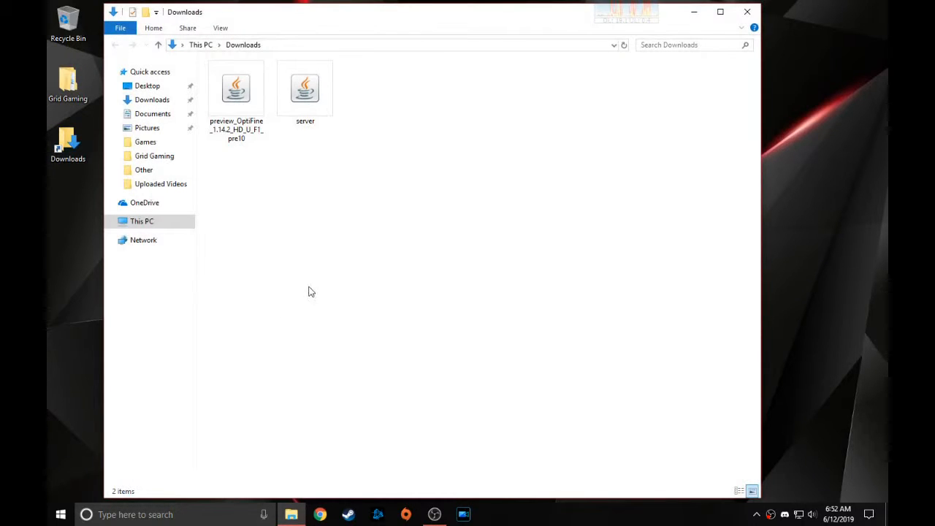
pyautogui.moveTo(324, 215)
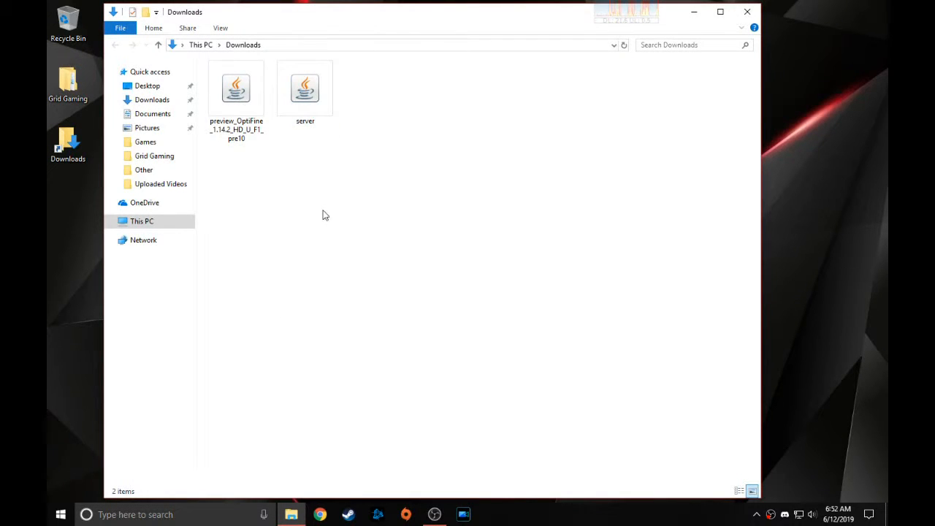
pyautogui.click(237, 88)
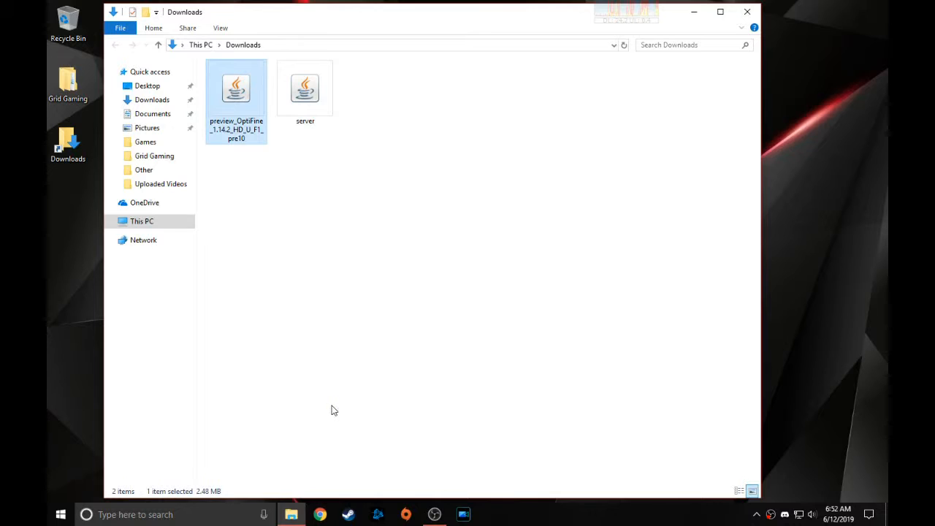
pyautogui.doubleClick(236, 87)
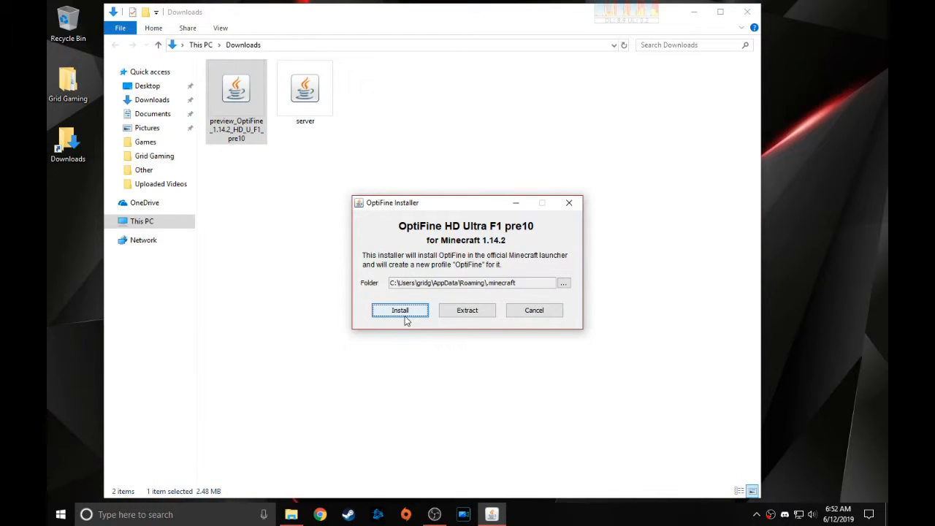
pyautogui.moveTo(489, 232)
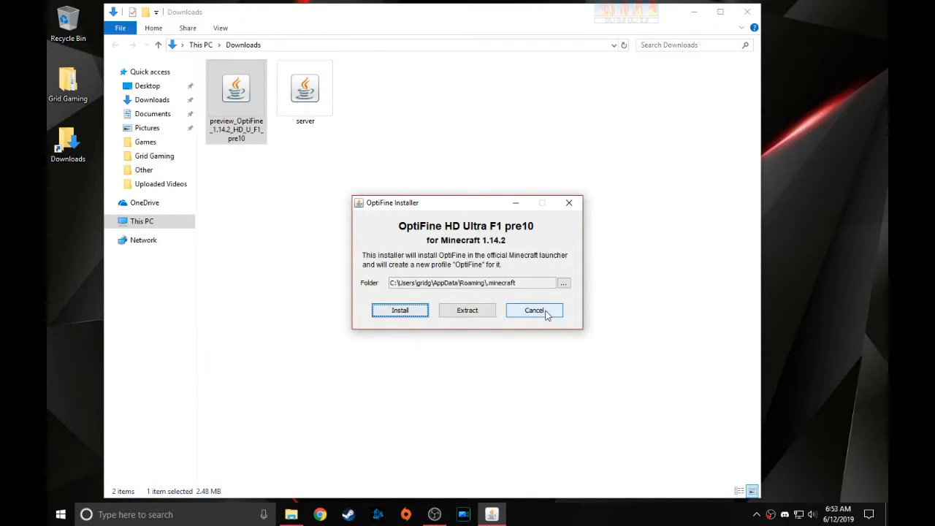
pyautogui.click(535, 310)
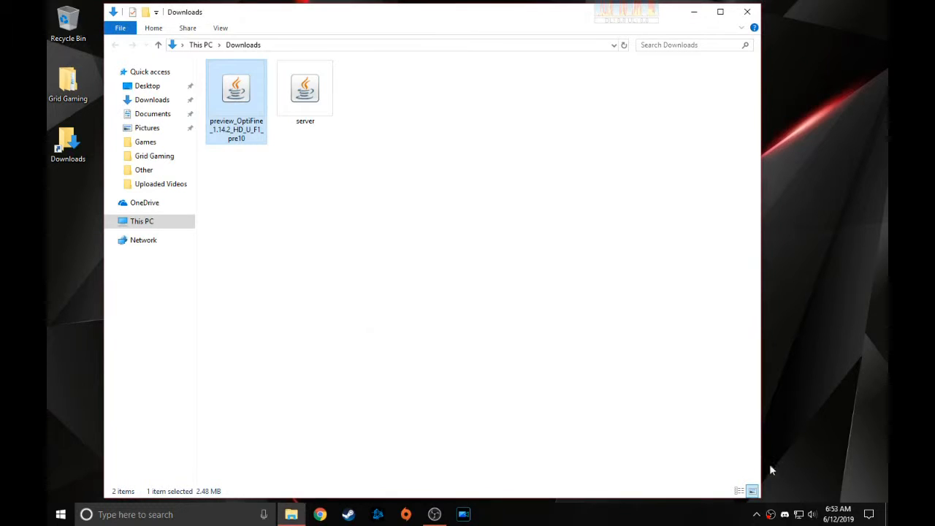
pyautogui.moveTo(748, 12)
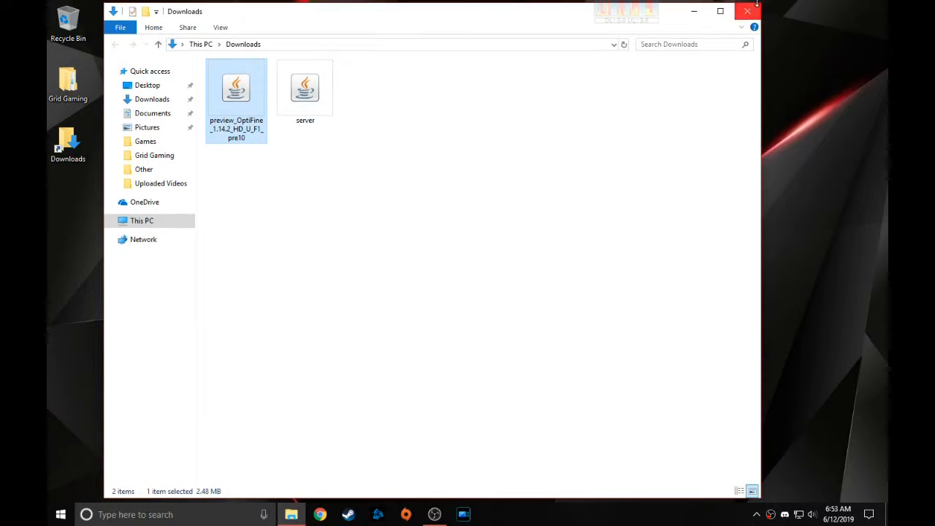
pyautogui.click(746, 12)
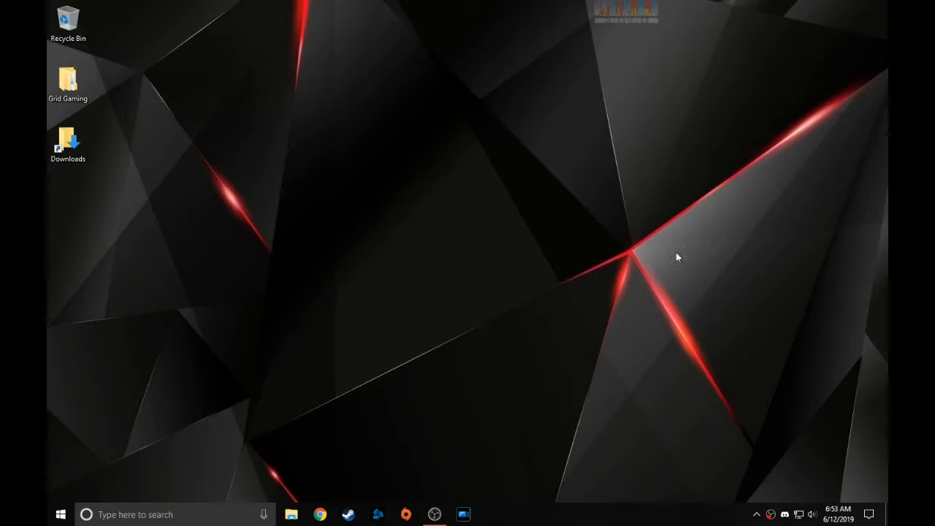
pyautogui.moveTo(497, 318)
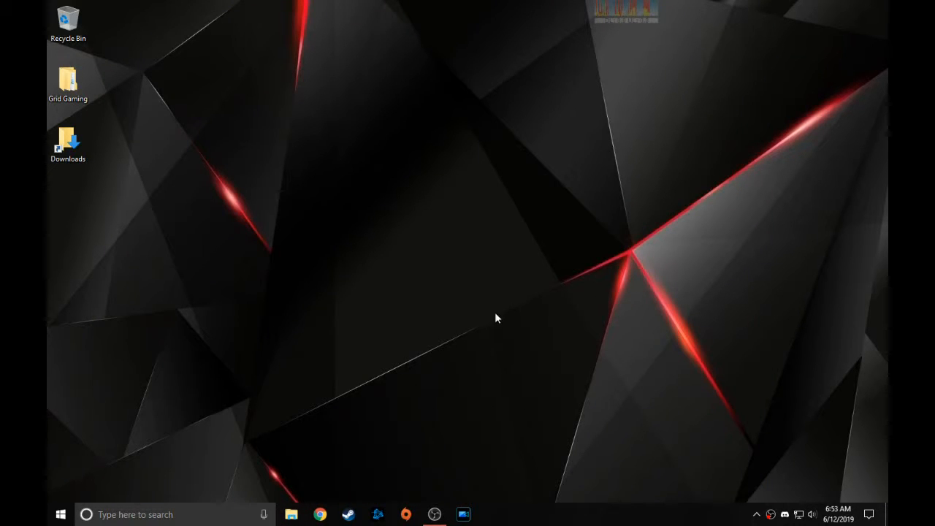
pyautogui.moveTo(336, 515)
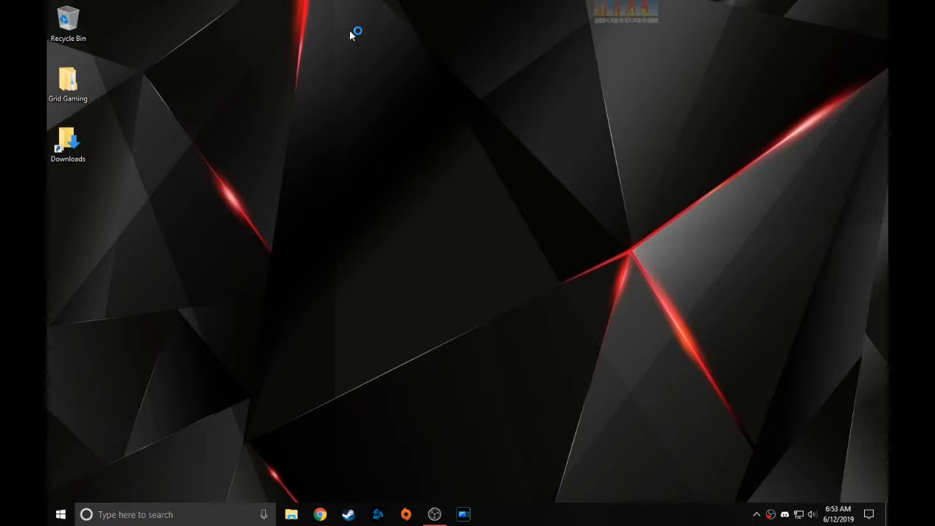
pyautogui.click(320, 515)
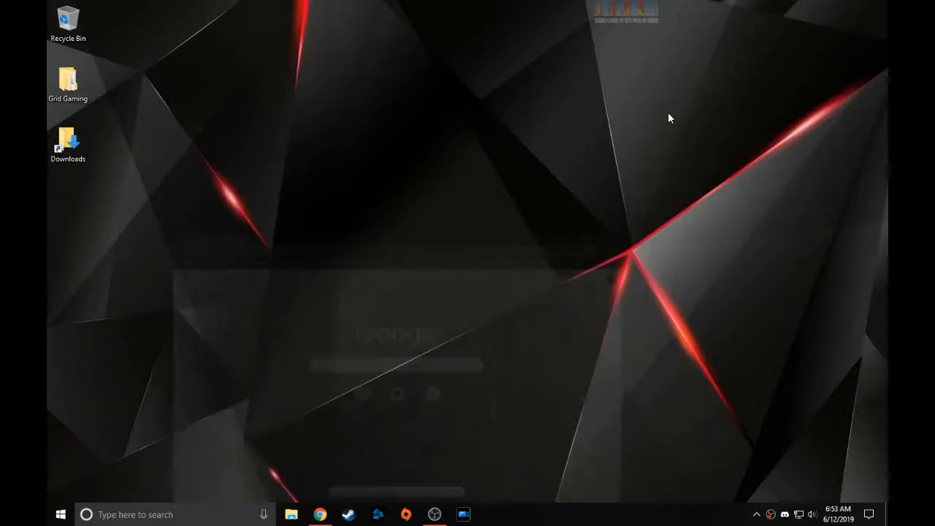
pyautogui.click(62, 514)
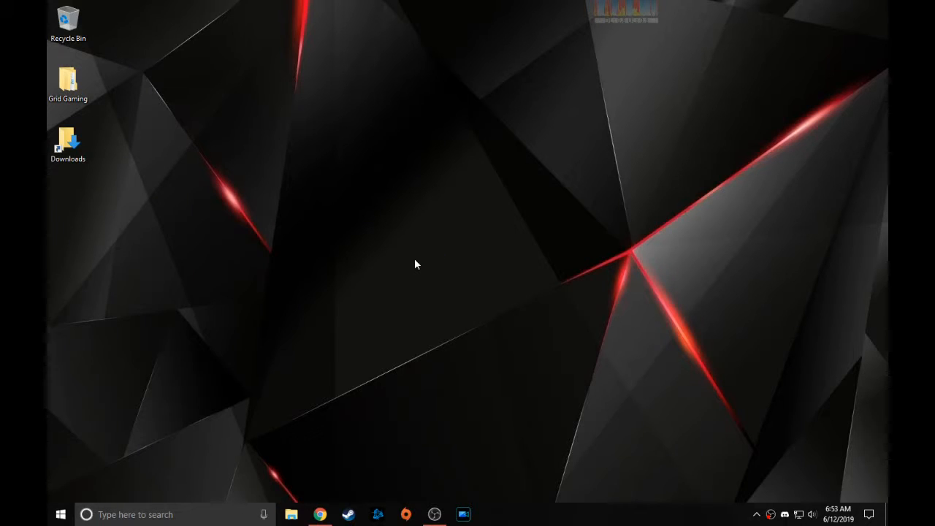
# - Via Run %appdata%, browse to .minecraft's shaderpacks folder, then return to the browser
pyautogui.press('Win+r')
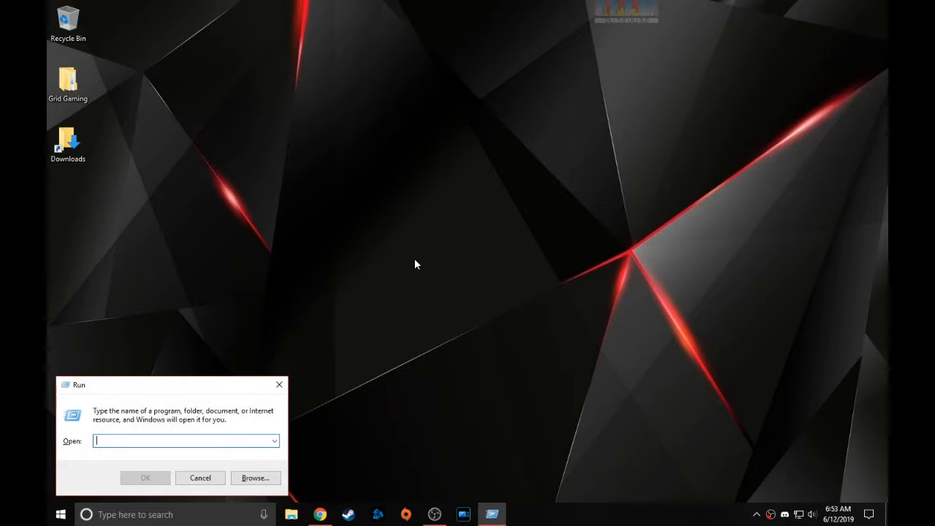
pyautogui.write('%ap')
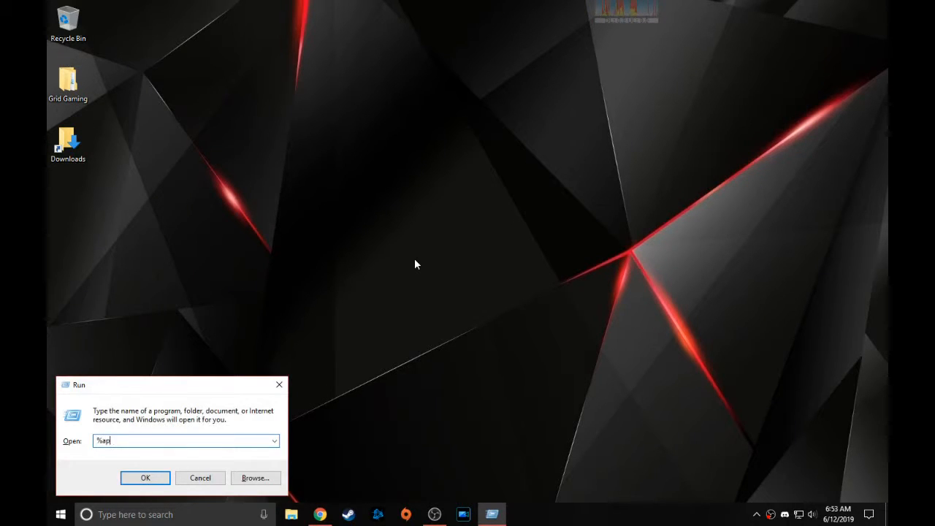
pyautogui.click(144, 478)
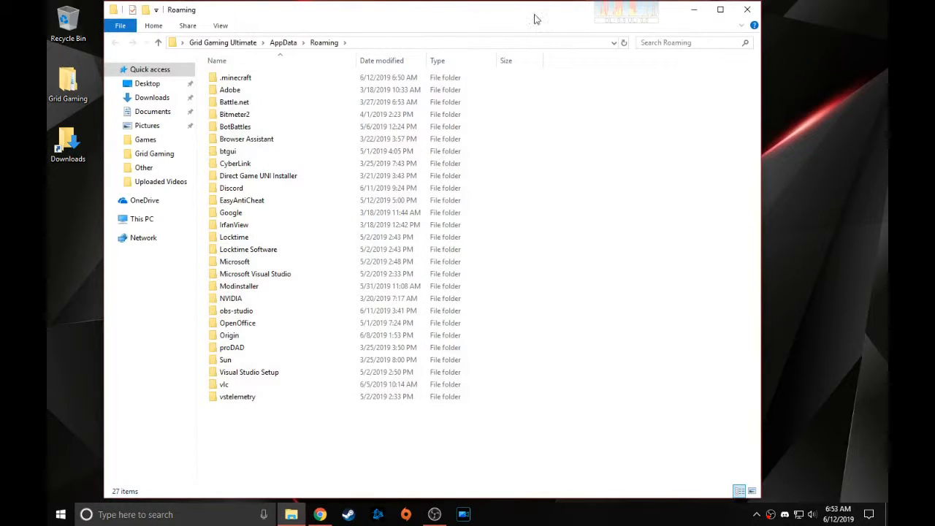
pyautogui.doubleClick(237, 77)
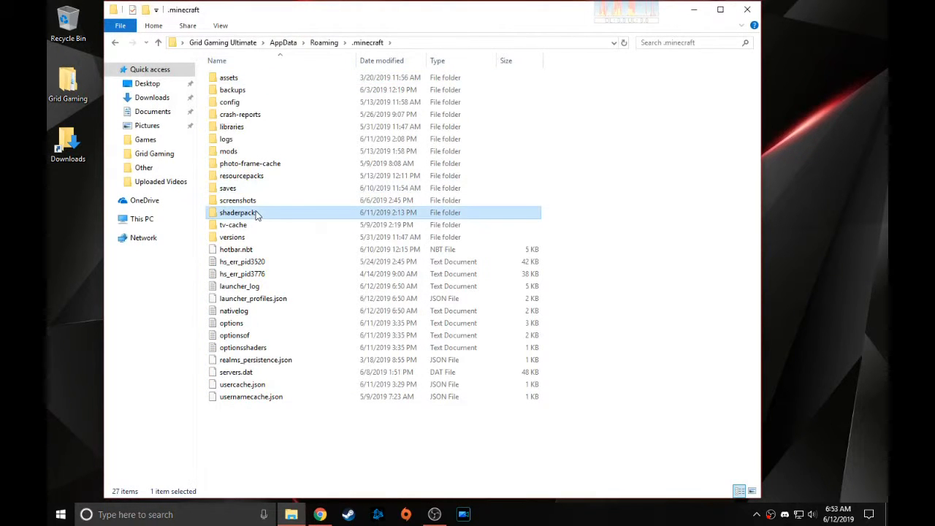
pyautogui.doubleClick(238, 214)
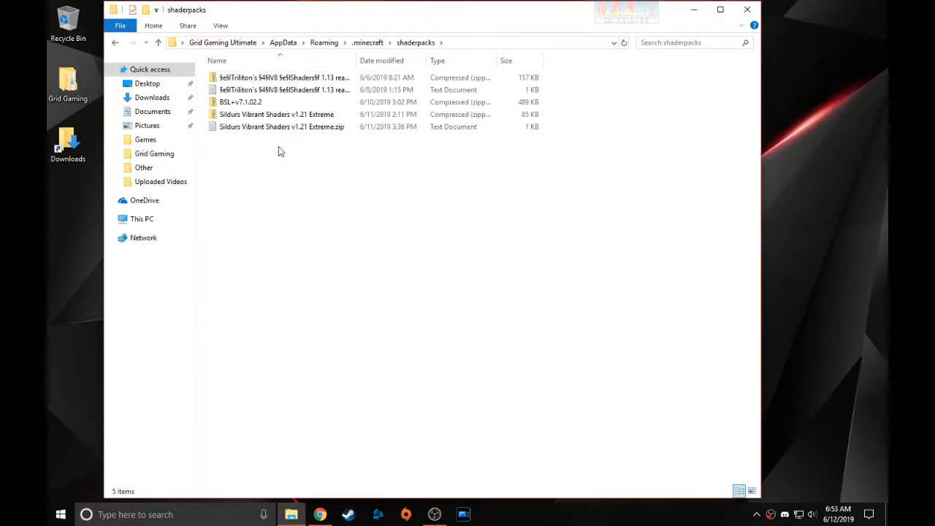
pyautogui.moveTo(277, 102)
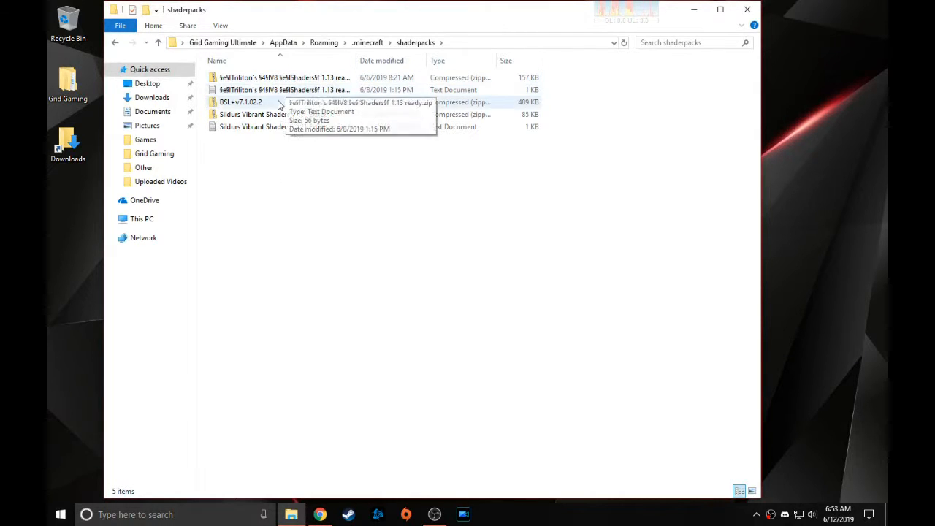
pyautogui.moveTo(318, 161)
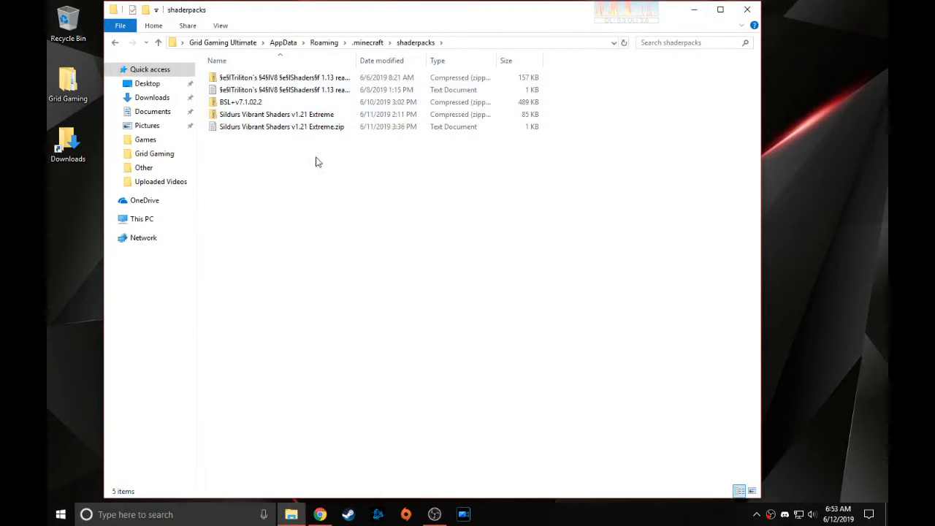
pyautogui.click(320, 514)
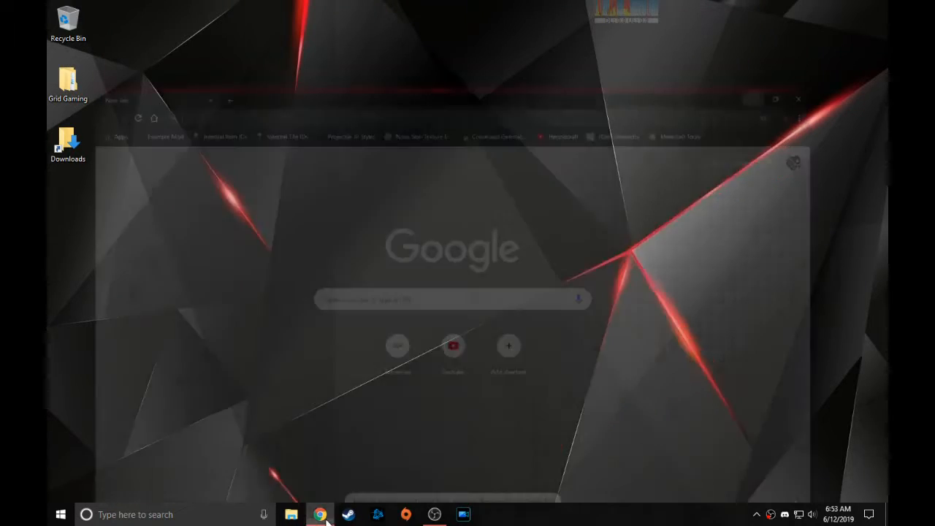
# - Google sildur's vibrant shaders, open the Minecraft Forum thread and follow the sildurs-shaders.github.io link
pyautogui.write("sildur's vibrant shaders")
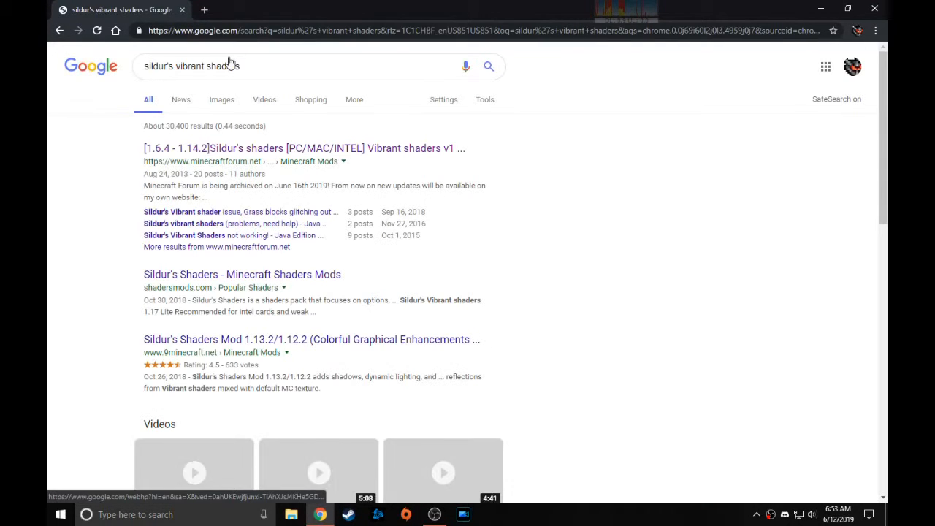
pyautogui.click(302, 149)
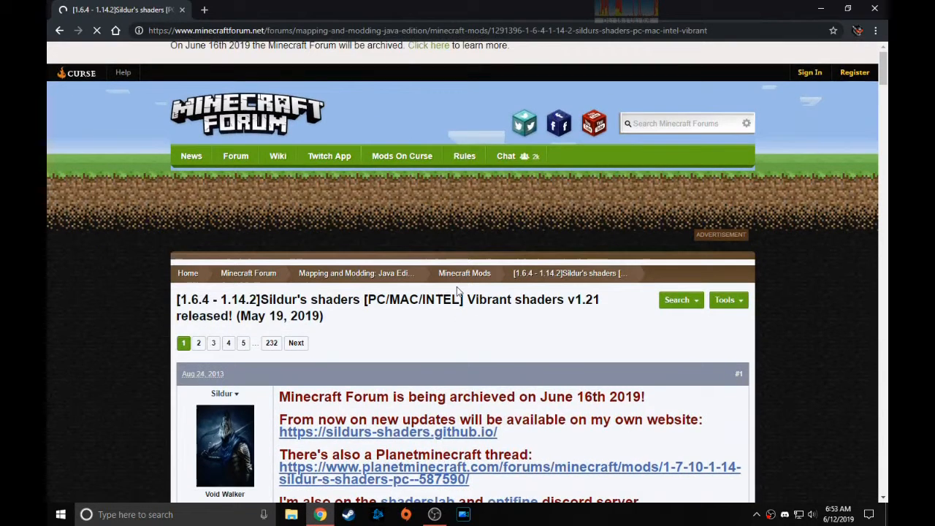
pyautogui.scroll(-3)
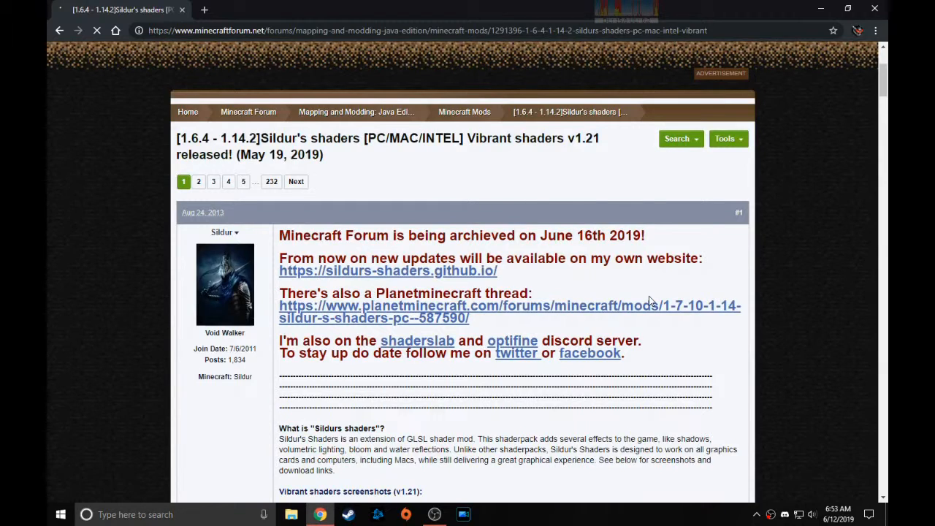
pyautogui.scroll(-3)
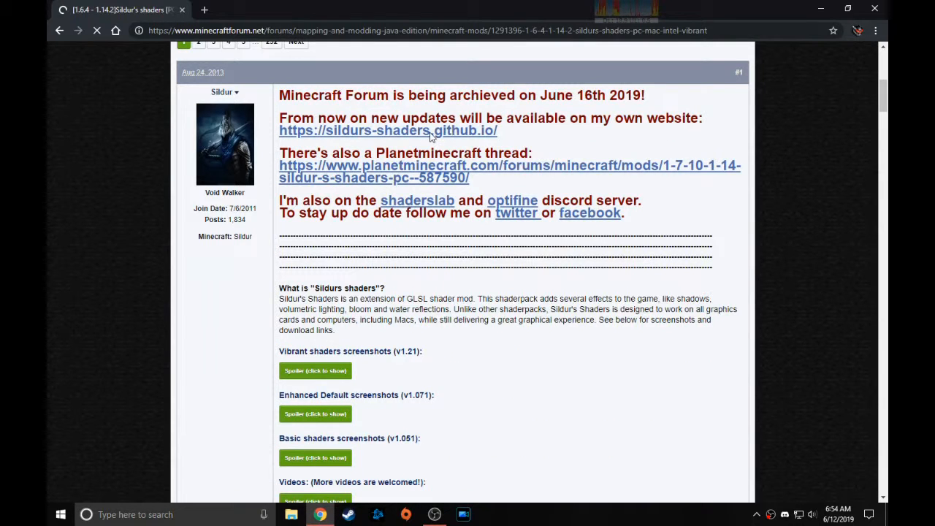
pyautogui.click(389, 130)
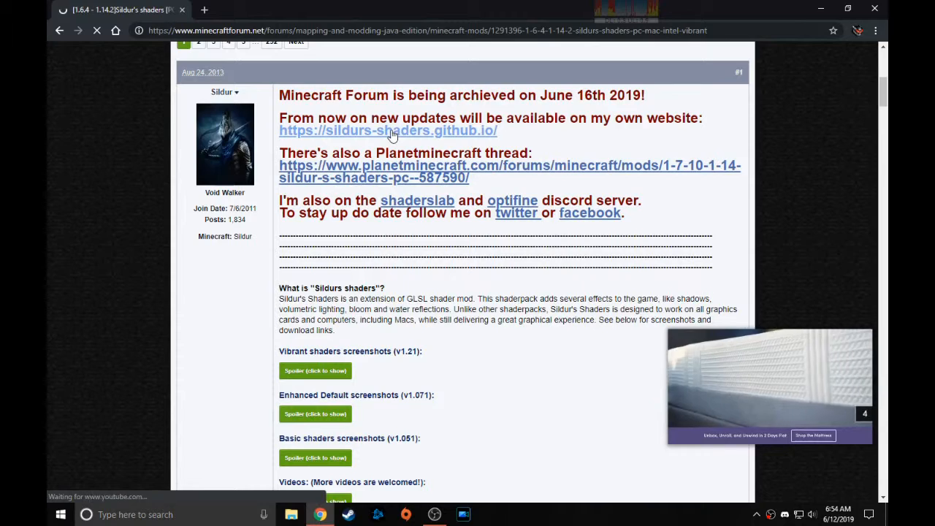
pyautogui.click(389, 130)
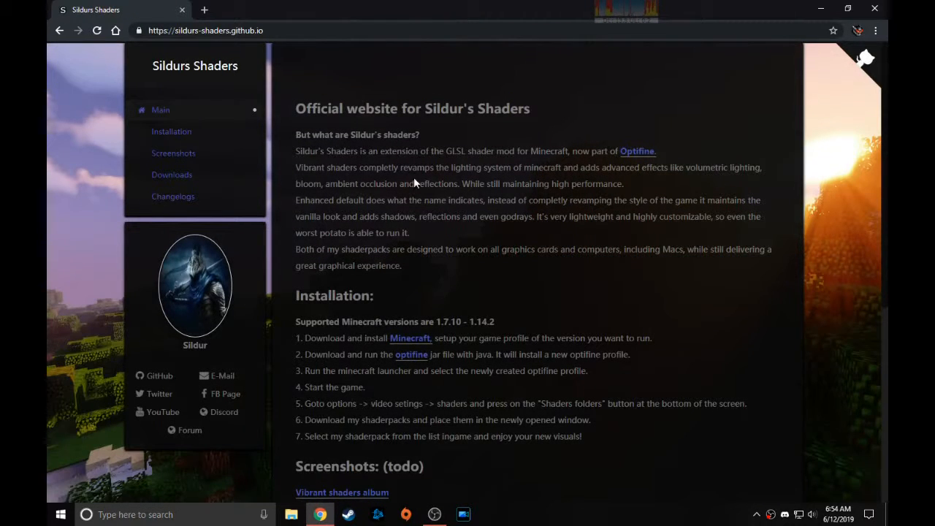
# - Scroll the Sildur's Shaders site down to its Downloads section listing the v1.21 variants
pyautogui.scroll(-3)
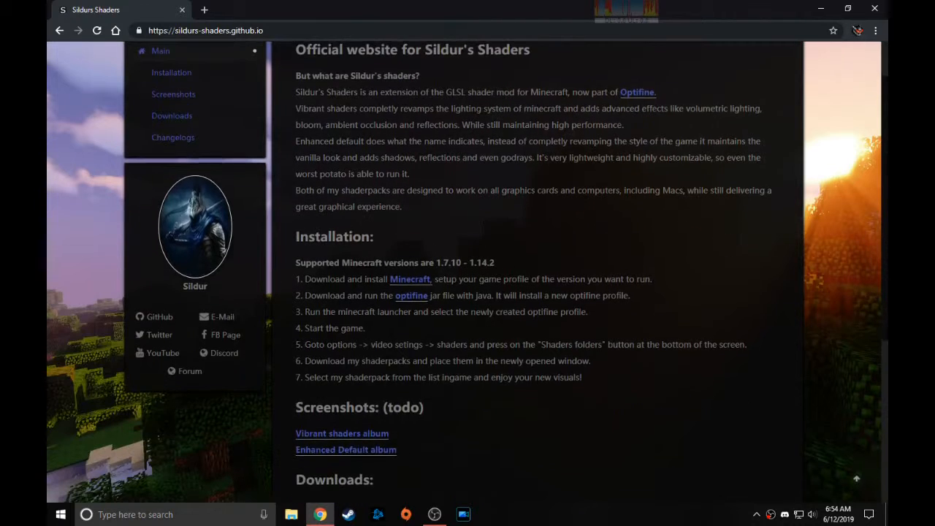
pyautogui.scroll(-3)
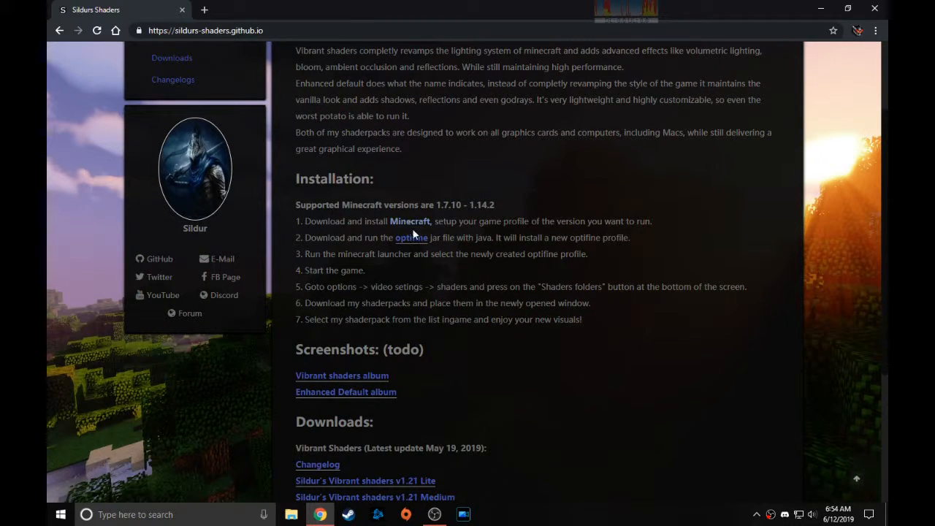
pyautogui.scroll(-3)
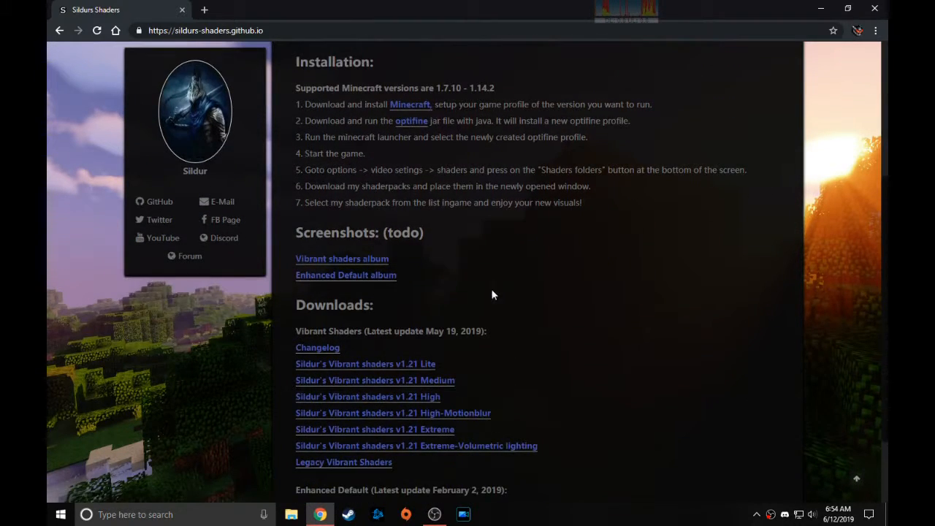
pyautogui.scroll(-3)
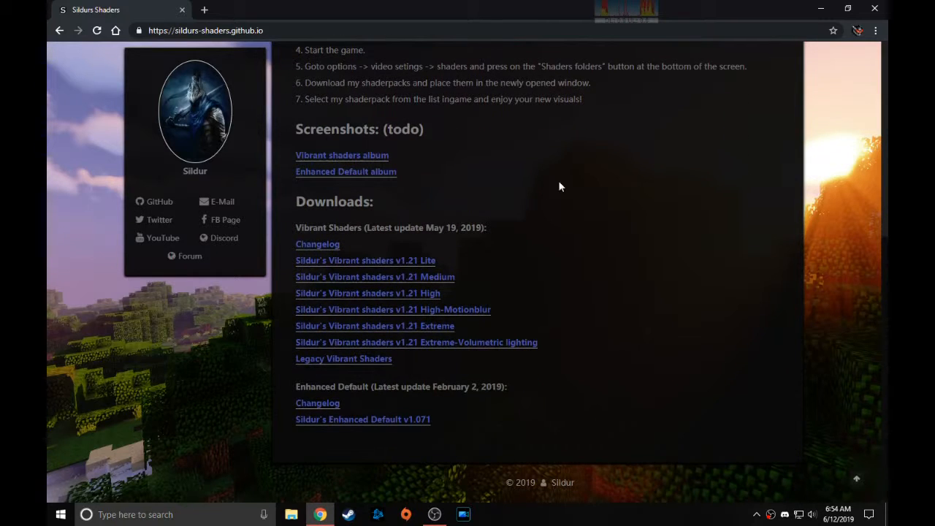
pyautogui.moveTo(368, 238)
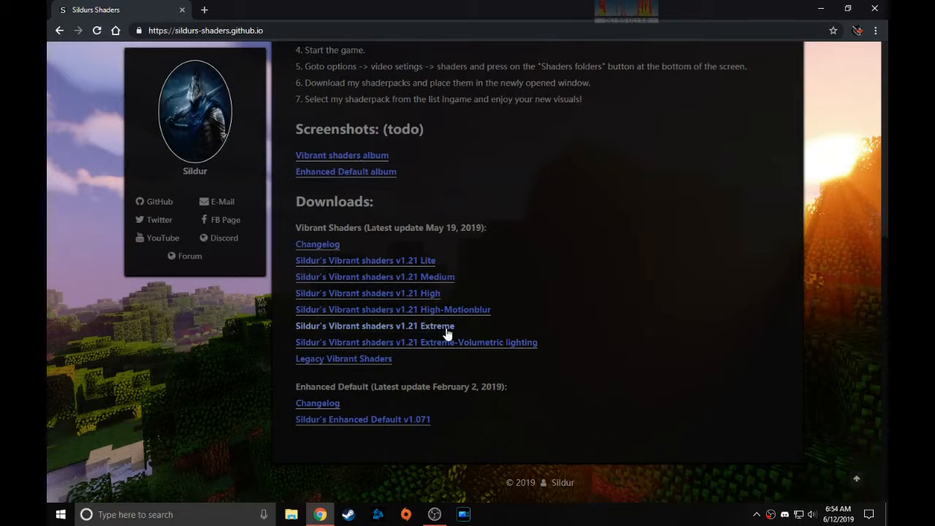
pyautogui.moveTo(435, 300)
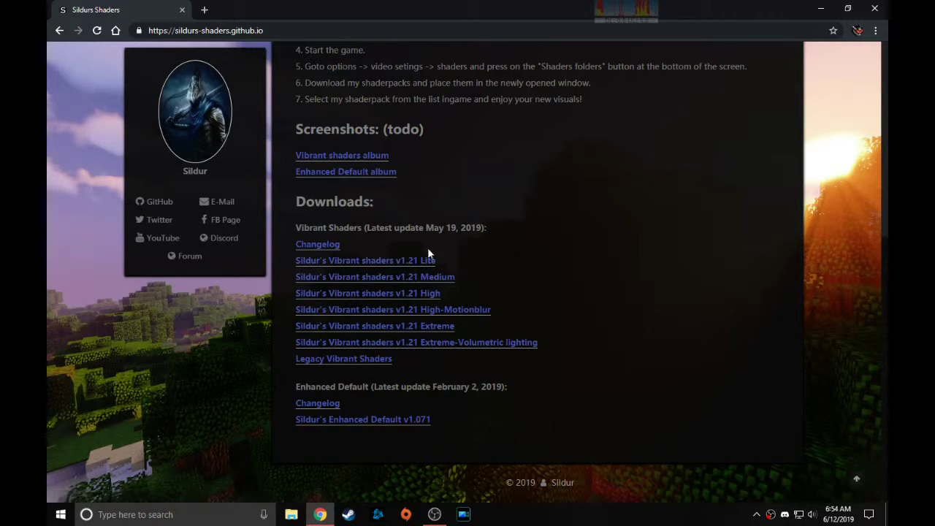
pyautogui.moveTo(552, 255)
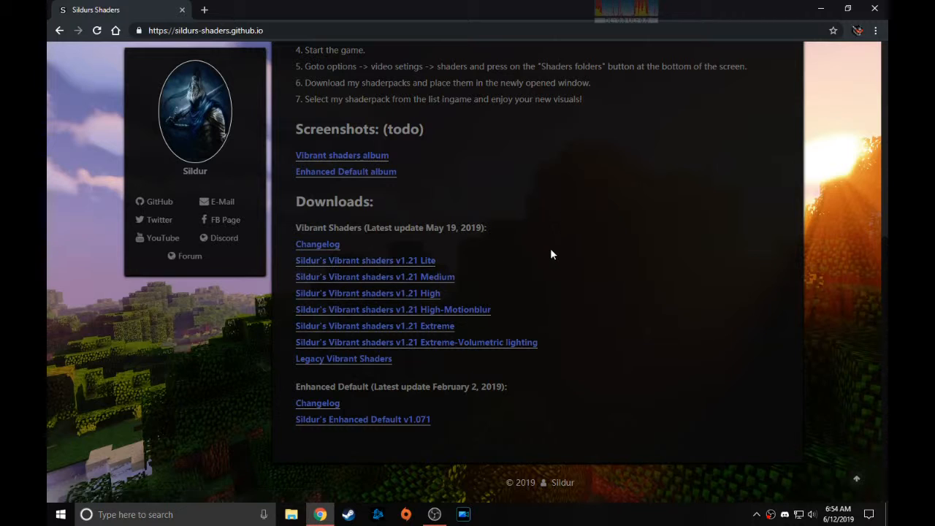
pyautogui.moveTo(354, 149)
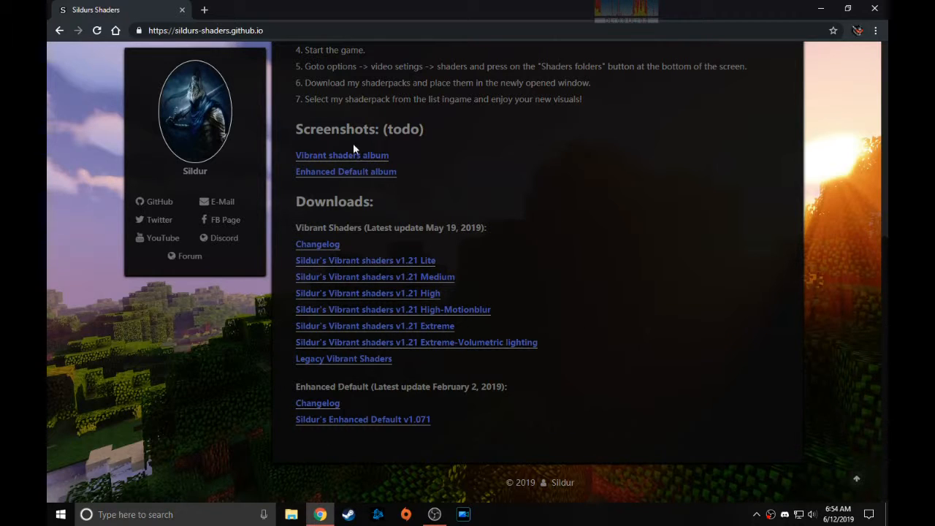
pyautogui.moveTo(485, 269)
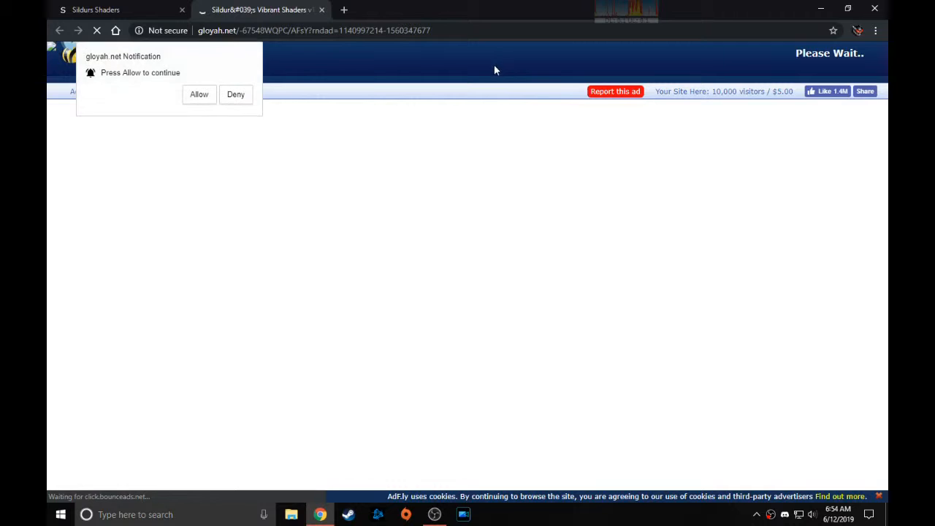
# - Skip the adf.ly ad and download Sildur's Vibrant Shaders v1.21 High zip from MediaFire
pyautogui.click(235, 94)
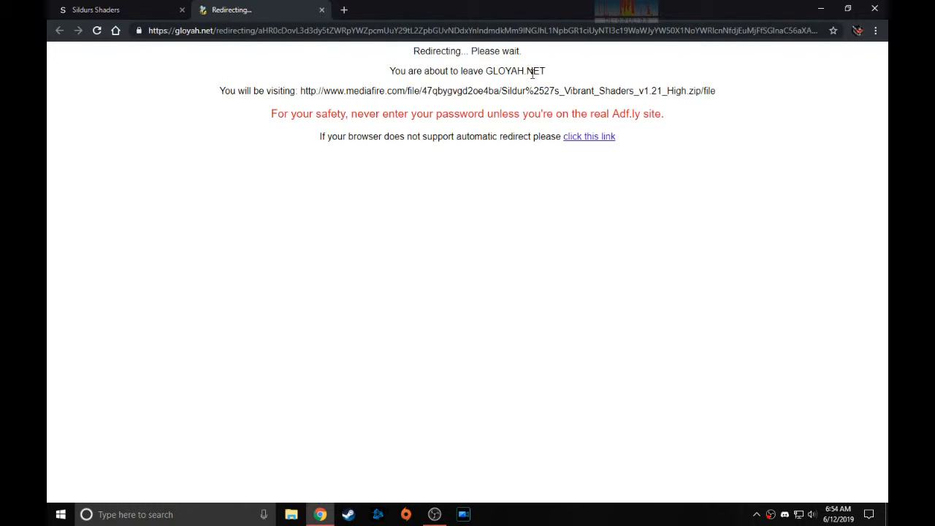
pyautogui.moveTo(163, 108)
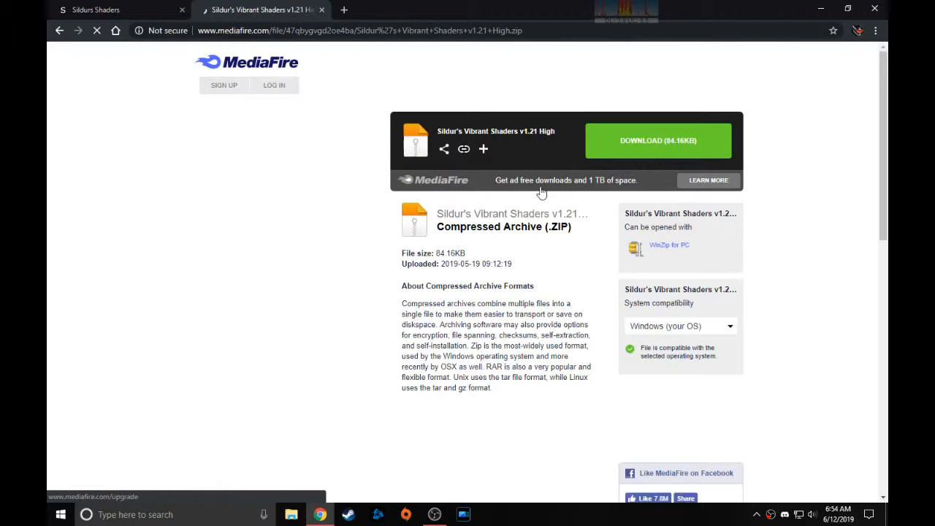
pyautogui.click(657, 140)
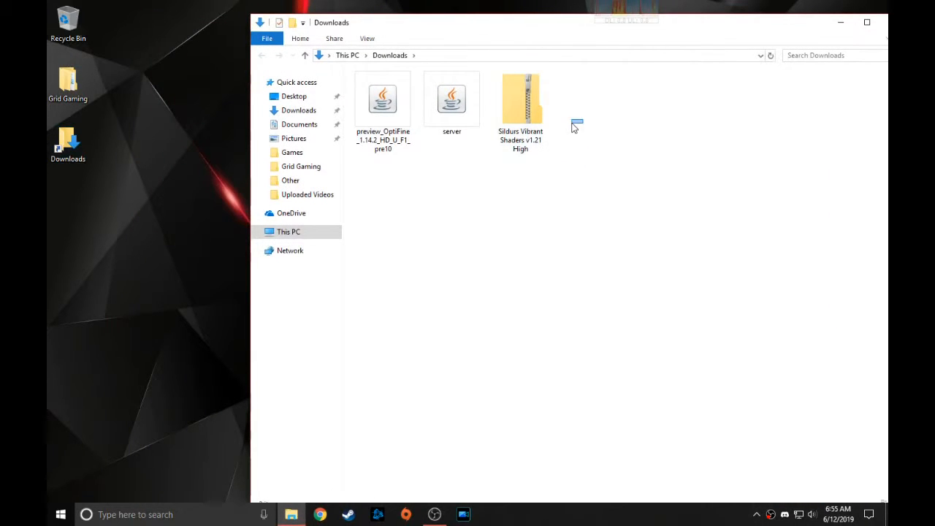
pyautogui.moveTo(450, 376)
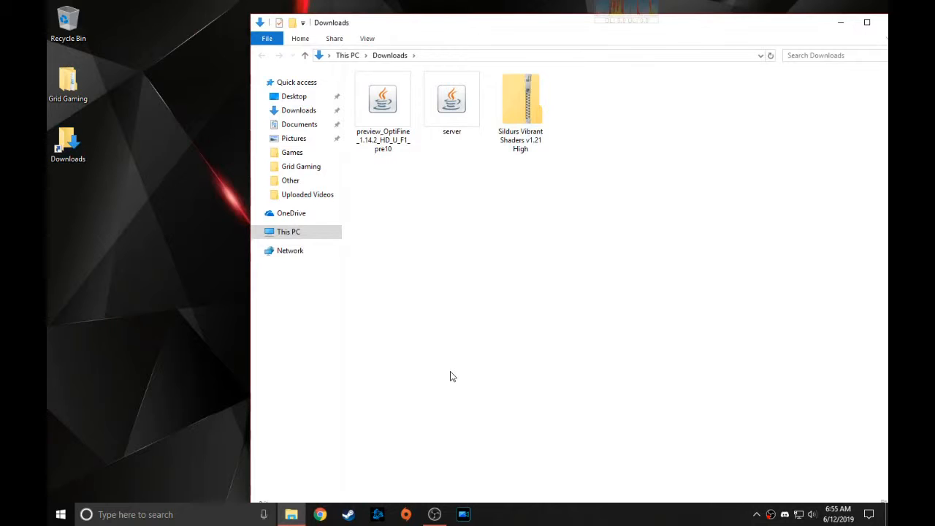
# - Open the Roaming application data folder through Run with %appdata%
pyautogui.press('Win+r')
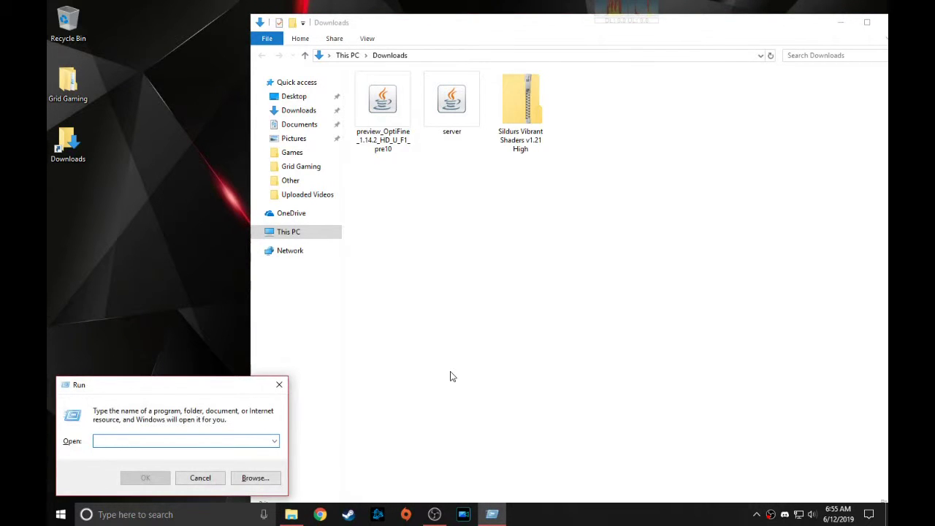
pyautogui.write('%a')
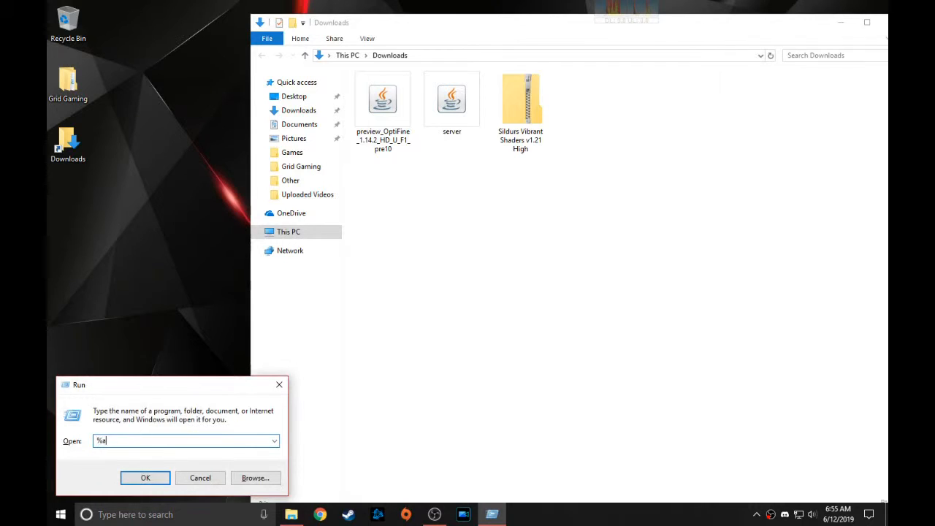
pyautogui.write('ppdata')
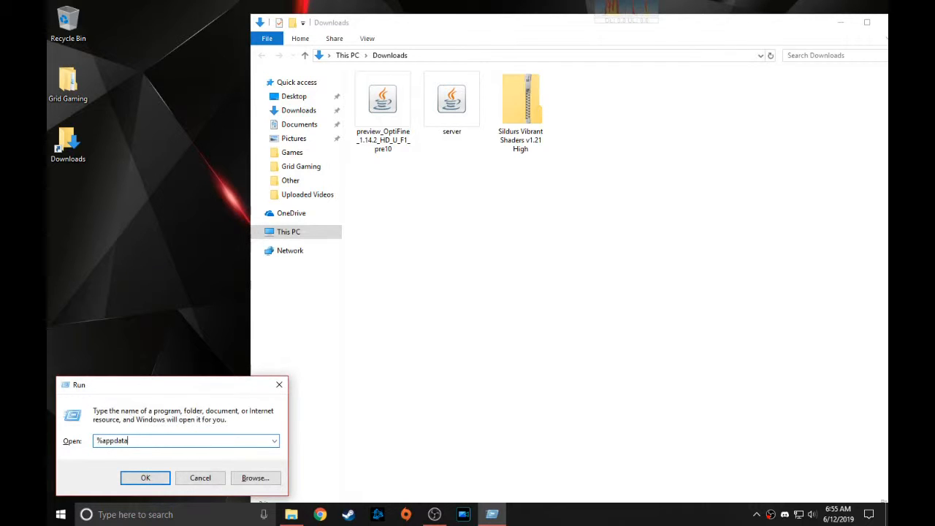
pyautogui.write('%')
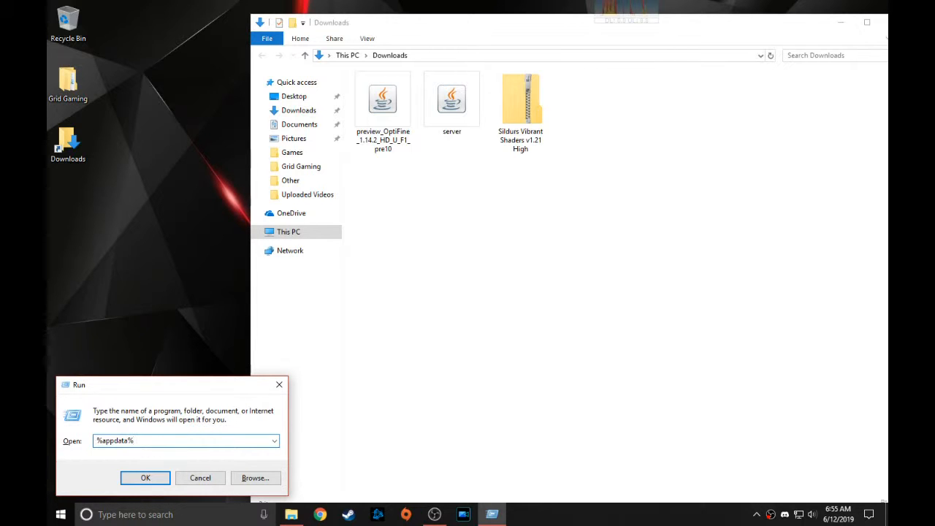
pyautogui.click(145, 477)
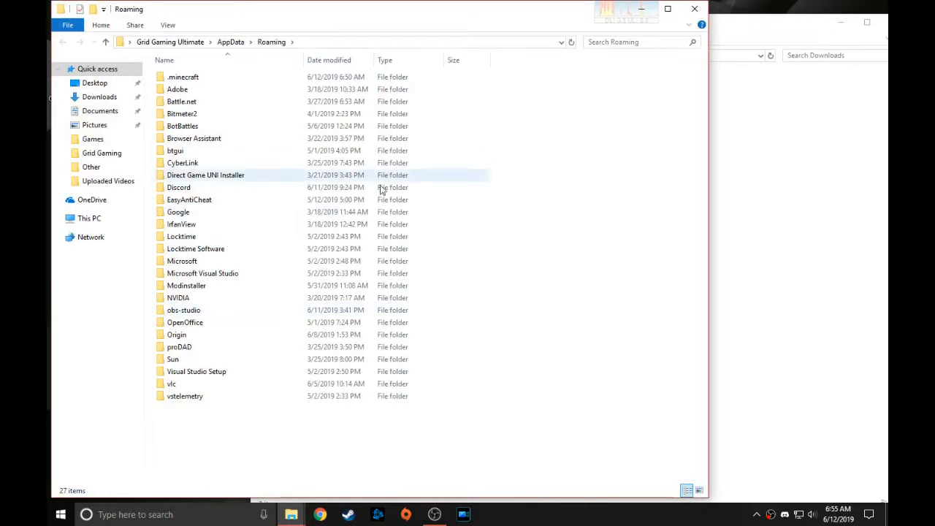
# - Open .minecraft's shaderpacks folder, then close the Explorer windows to show the desktop
pyautogui.click(182, 76)
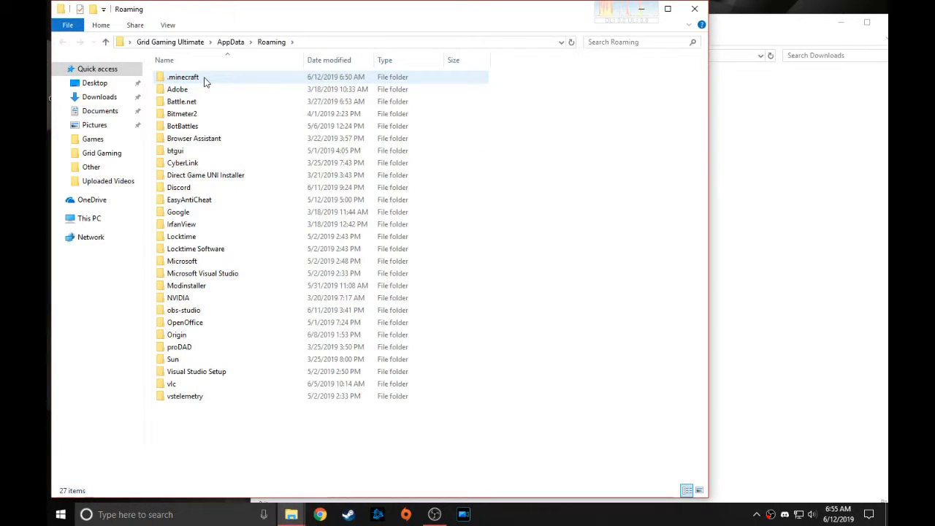
pyautogui.doubleClick(184, 76)
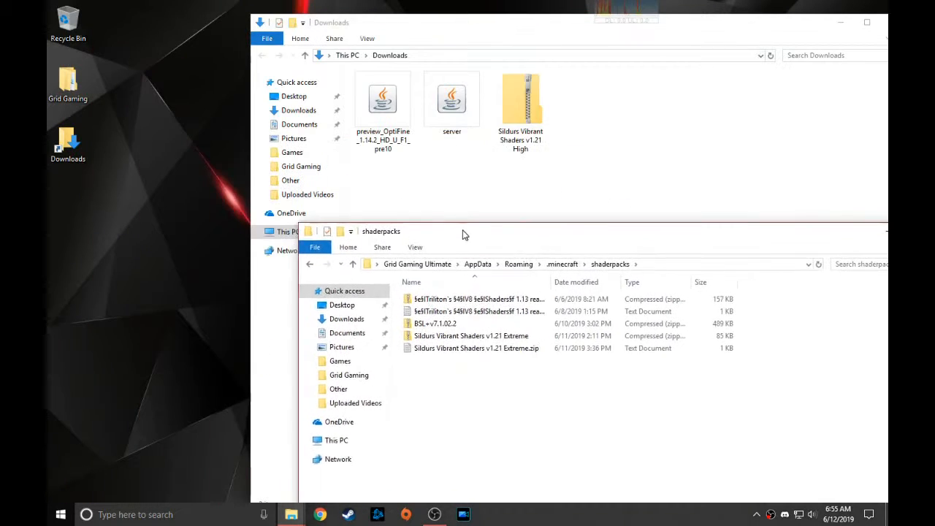
pyautogui.click(520, 102)
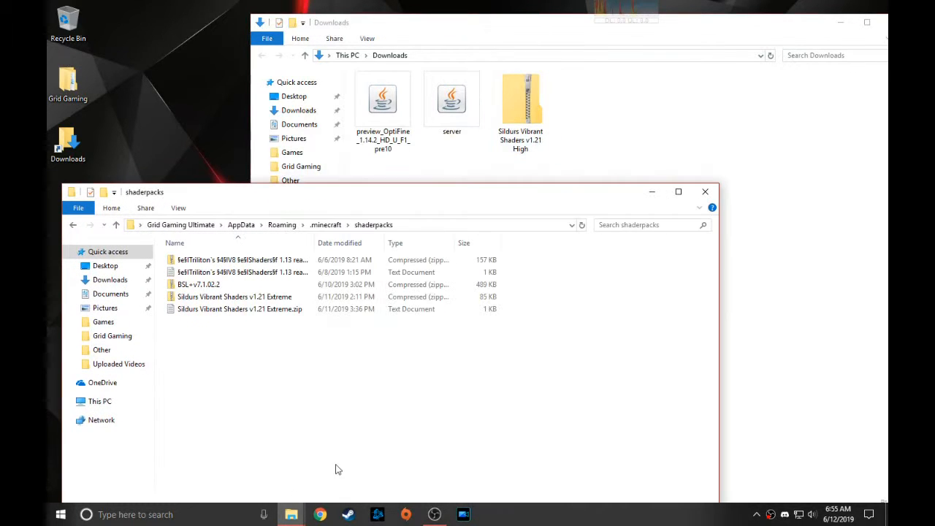
pyautogui.moveTo(704, 191)
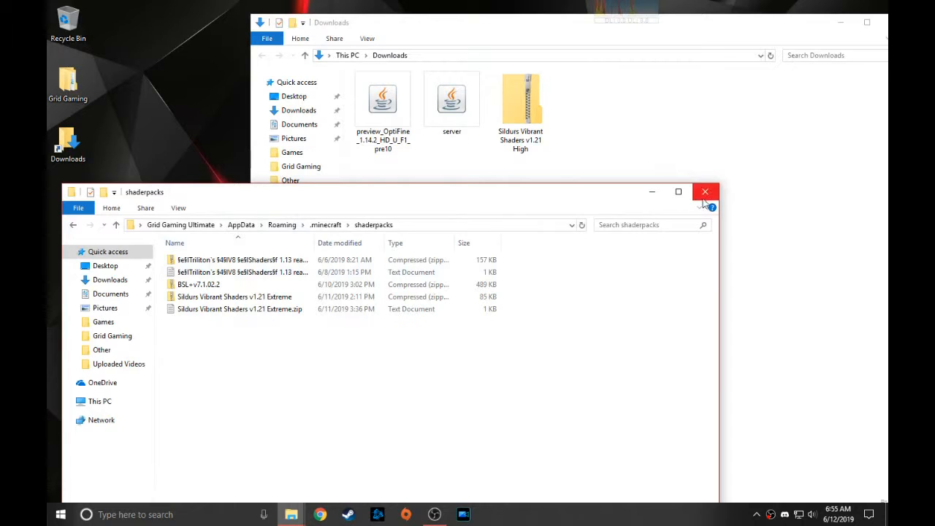
pyautogui.click(704, 191)
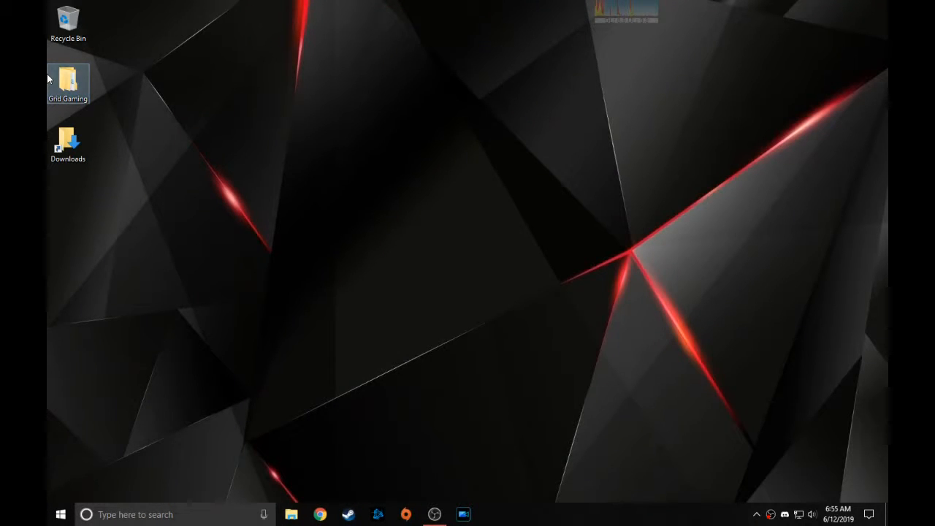
# - Launch the Minecraft Launcher from the Grid Gaming folder, review Installations and Settings, return to News
pyautogui.doubleClick(67, 79)
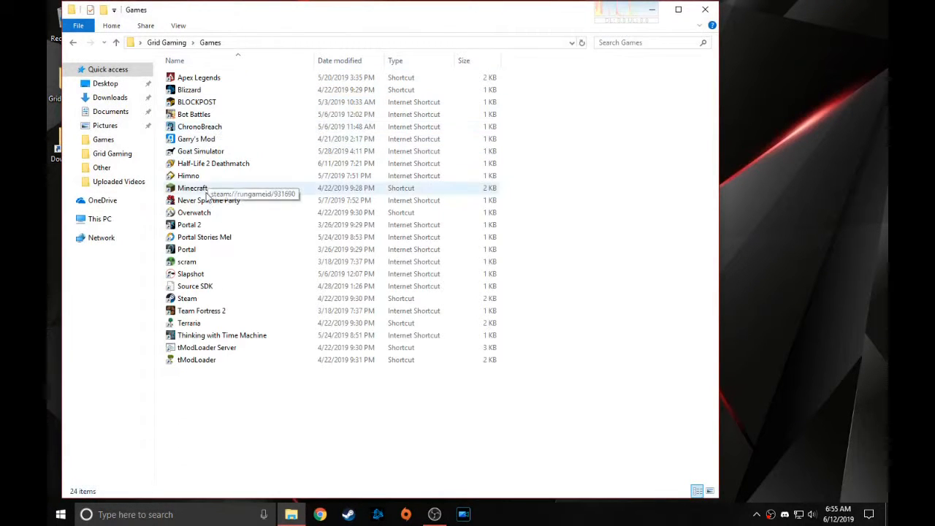
pyautogui.doubleClick(193, 187)
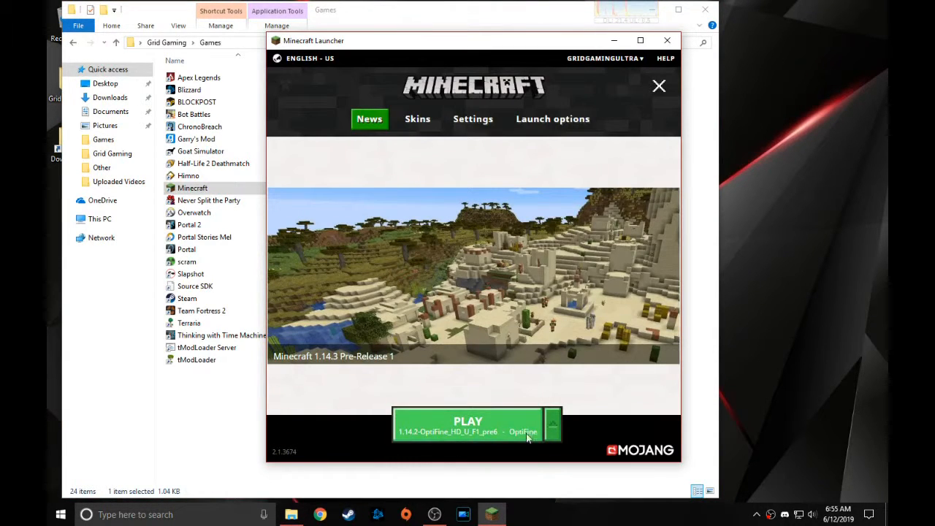
pyautogui.click(552, 118)
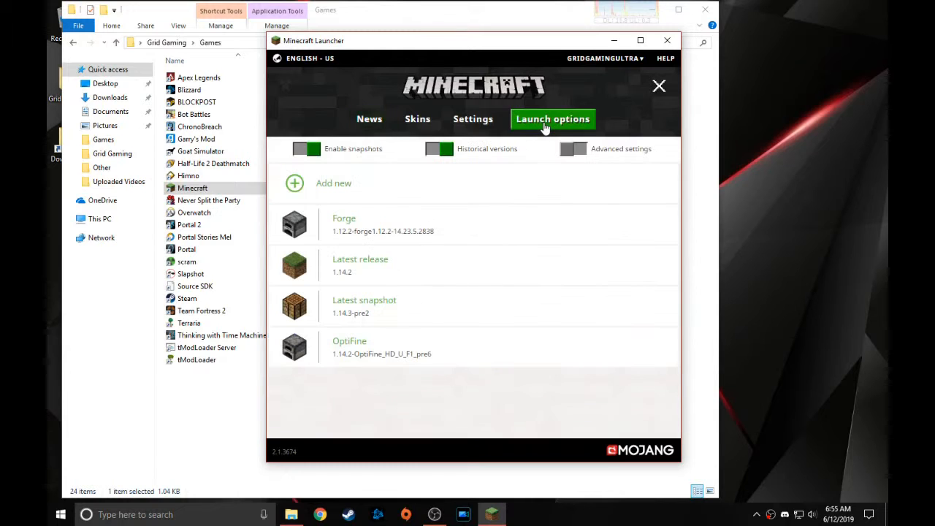
pyautogui.moveTo(436, 145)
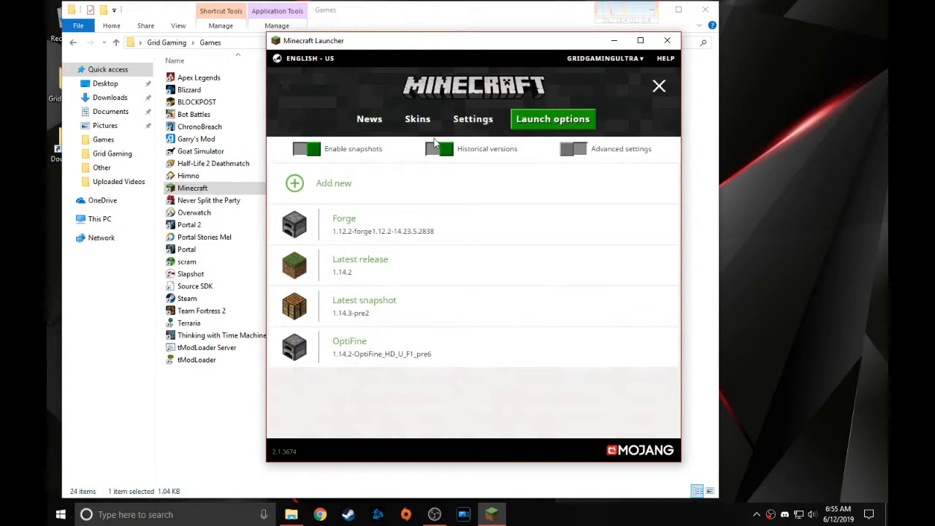
pyautogui.click(473, 118)
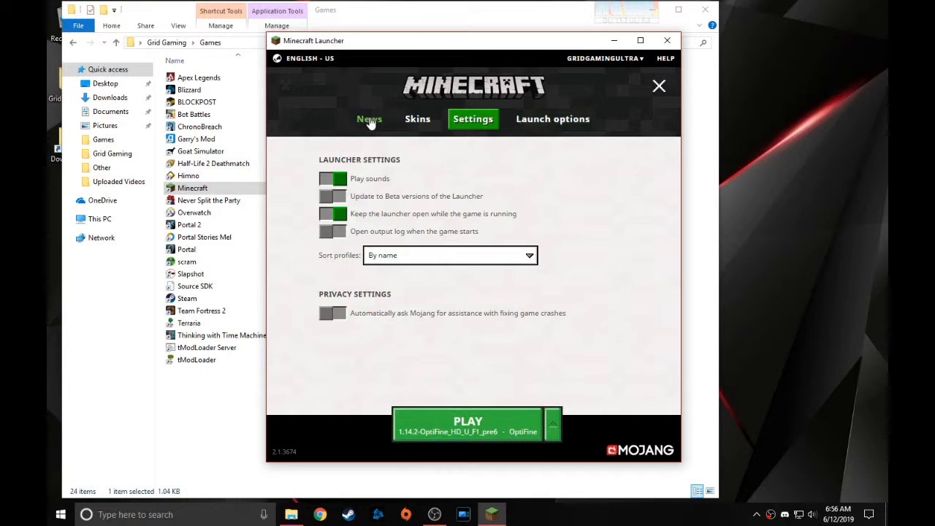
pyautogui.click(368, 119)
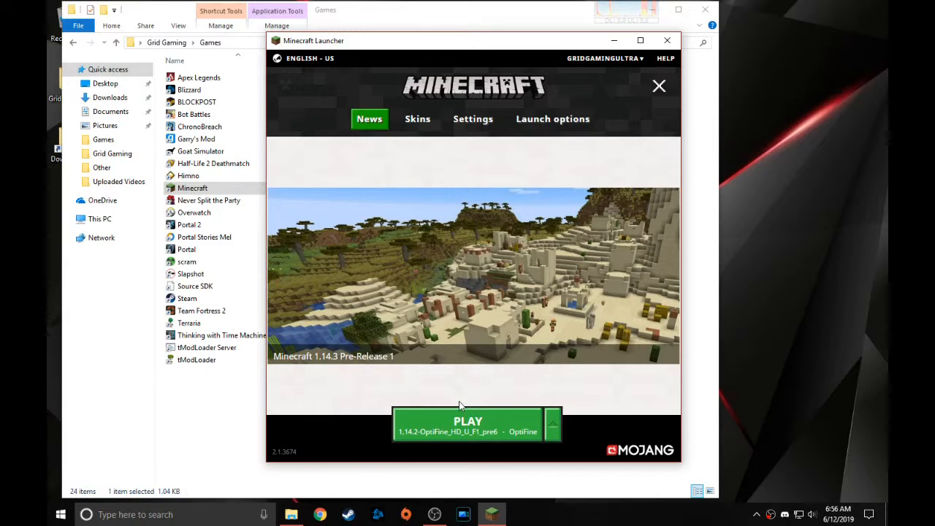
# - Start Minecraft 1.14.2 on the OptiFine profile and reach the title menu
pyautogui.click(467, 424)
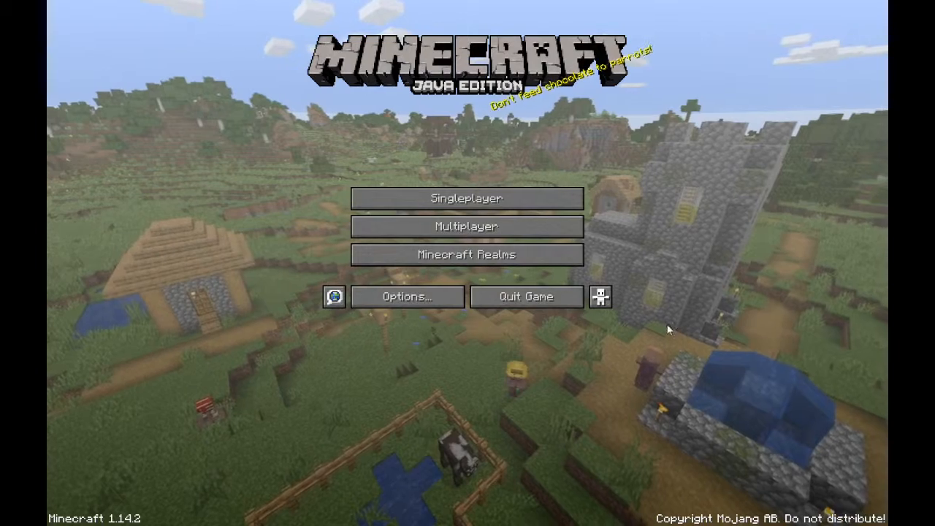
# - Reach the Shaders list via Options and Video Settings, then return to Video Settings
pyautogui.click(406, 297)
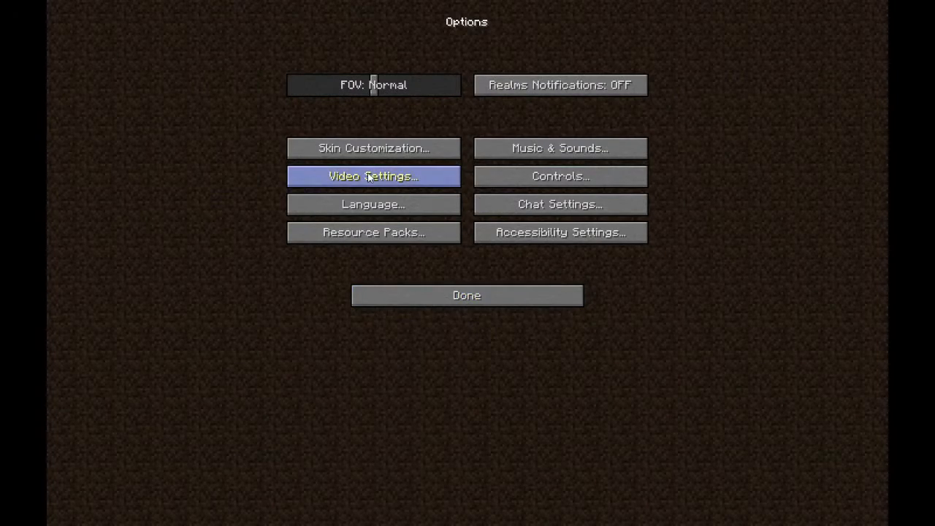
pyautogui.click(373, 175)
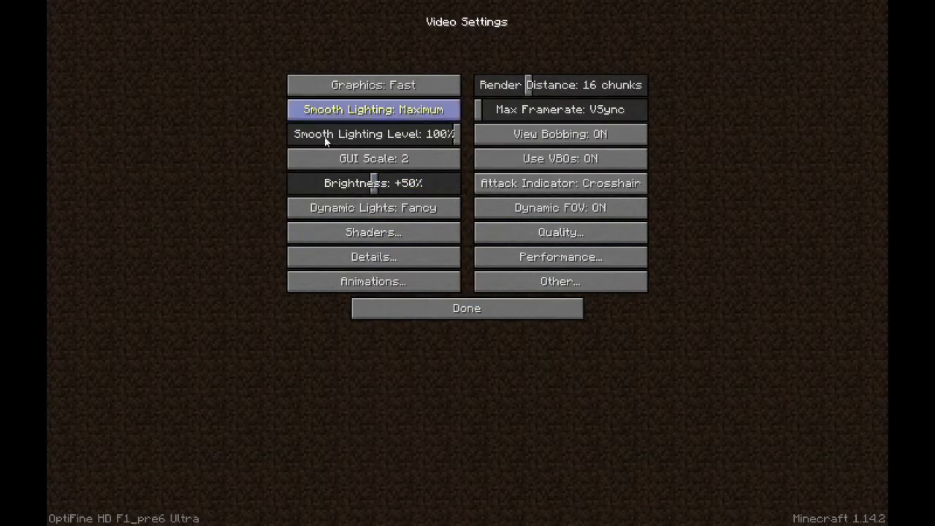
pyautogui.moveTo(611, 339)
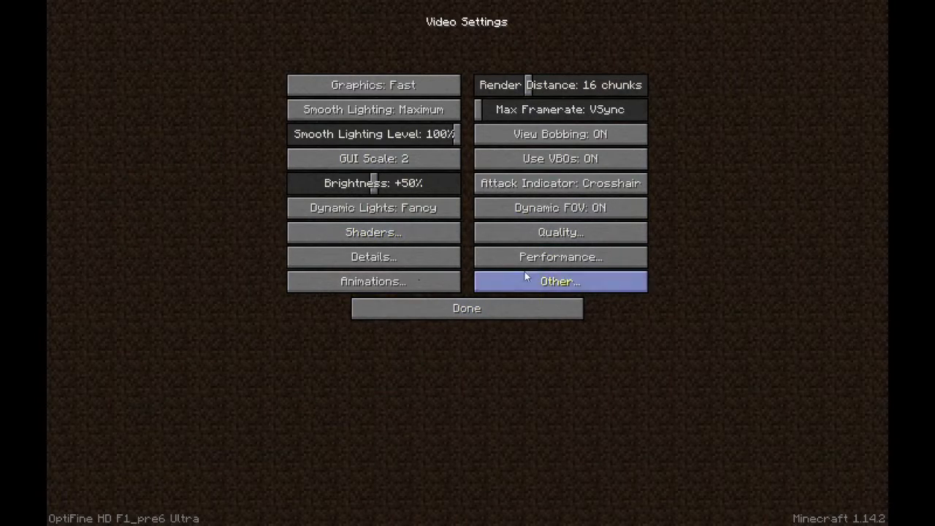
pyautogui.moveTo(561, 134)
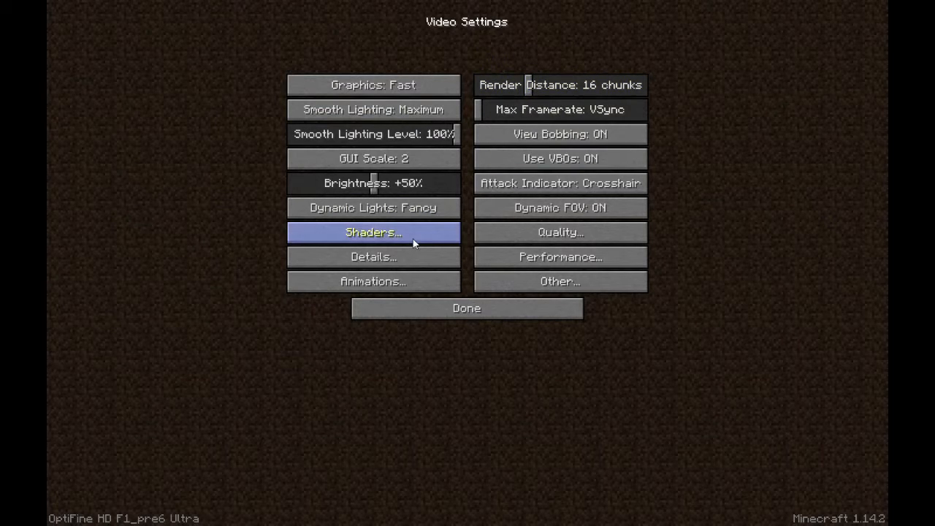
pyautogui.click(373, 232)
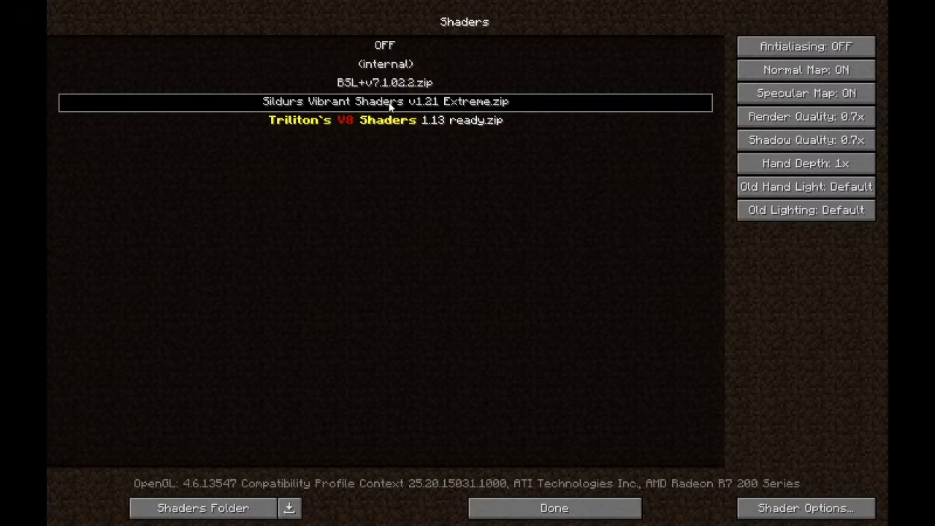
pyautogui.moveTo(388, 202)
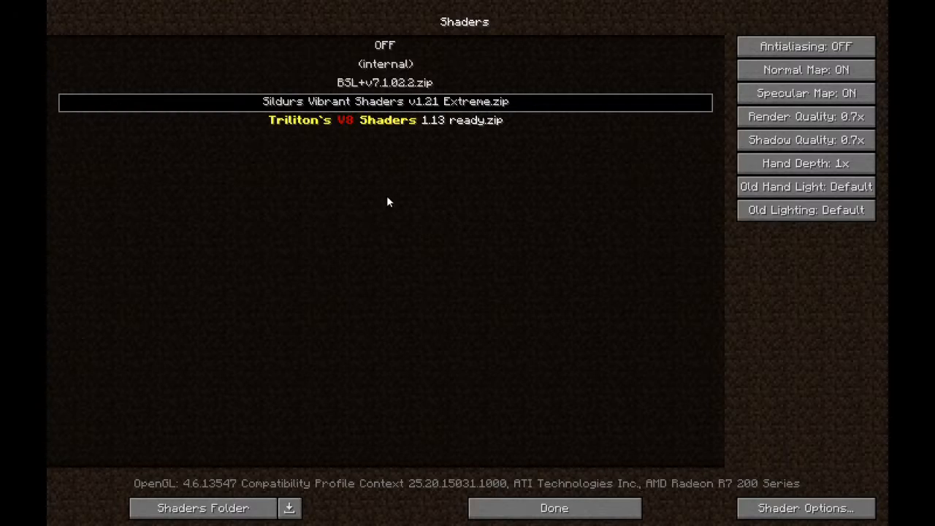
pyautogui.click(554, 509)
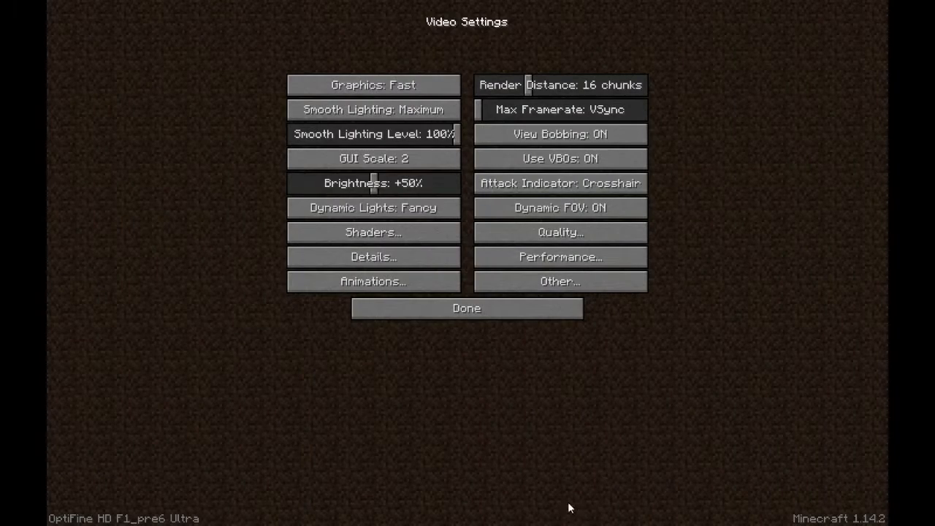
# - Leave Video Settings for the title screen and reopen the game Options
pyautogui.click(466, 307)
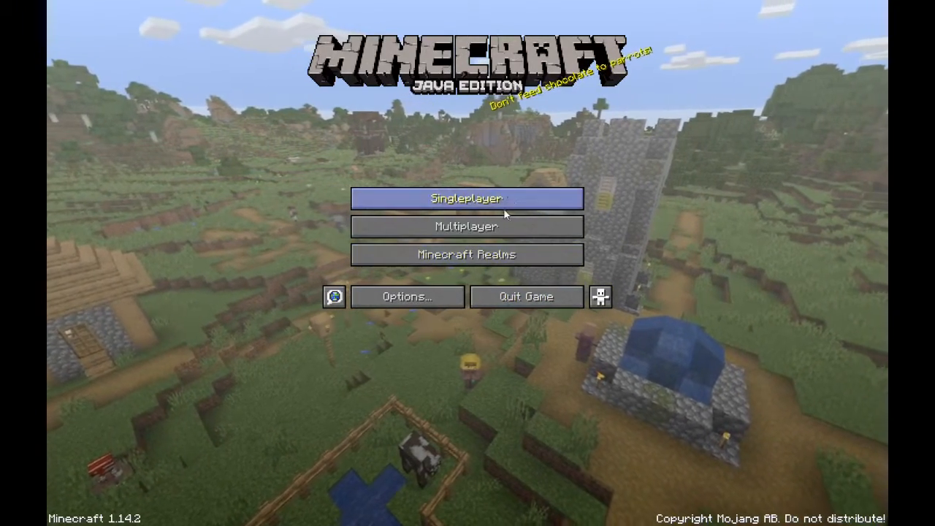
pyautogui.moveTo(468, 227)
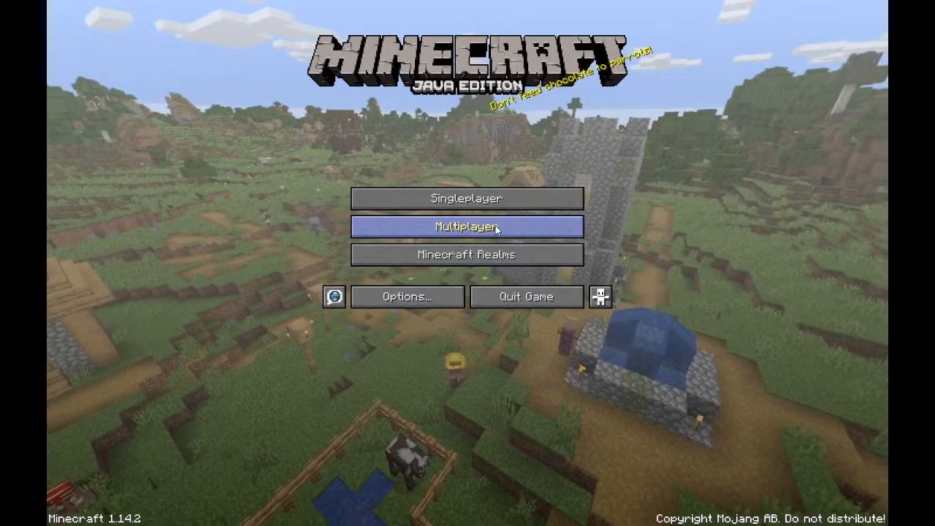
pyautogui.click(407, 297)
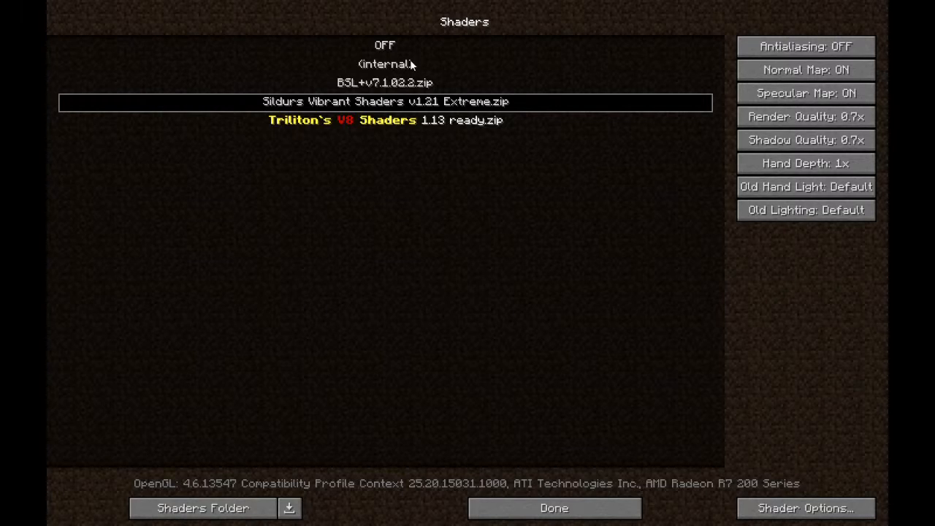
pyautogui.moveTo(482, 155)
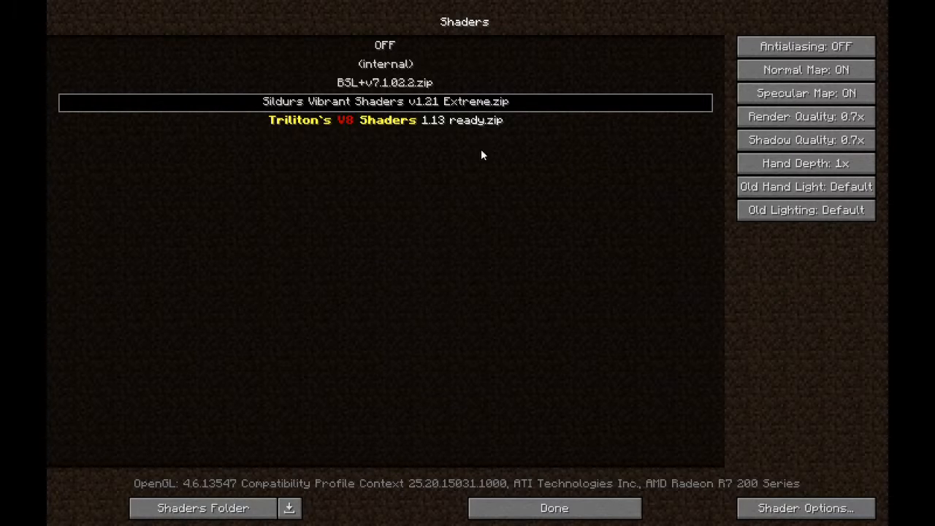
pyautogui.moveTo(430, 94)
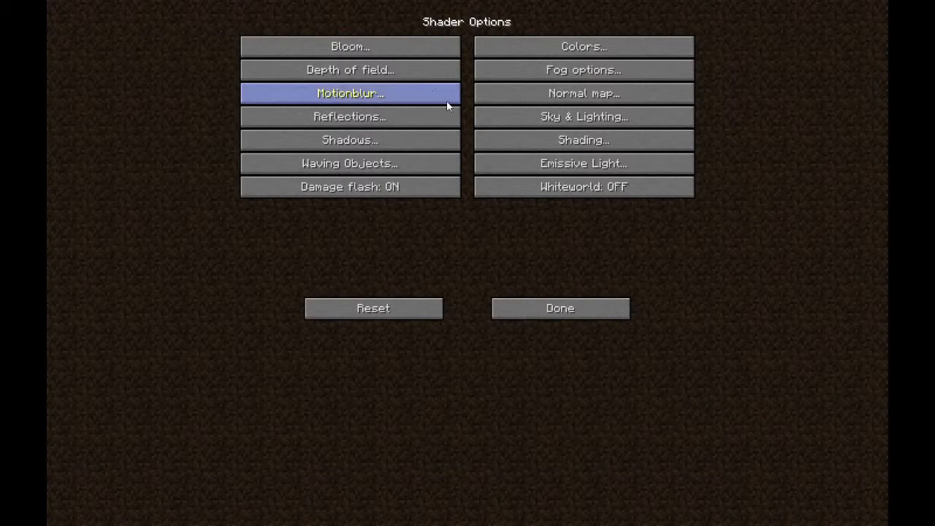
pyautogui.moveTo(466, 240)
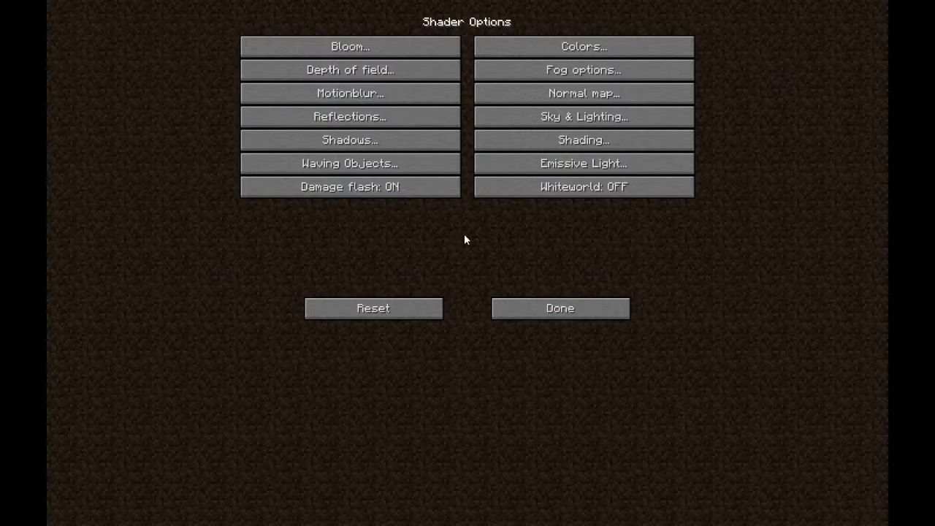
pyautogui.moveTo(582, 117)
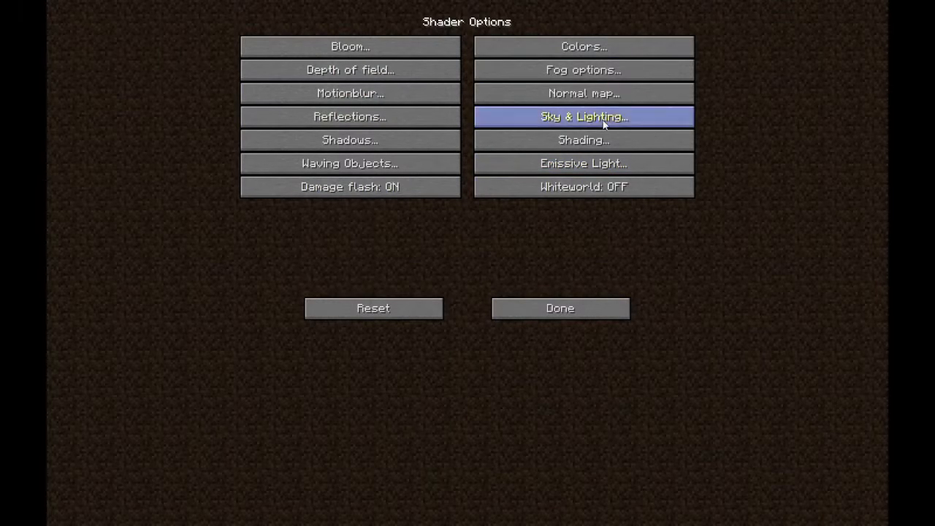
# - Review the Emissive Light and Waving Objects shader settings without changes
pyautogui.click(582, 163)
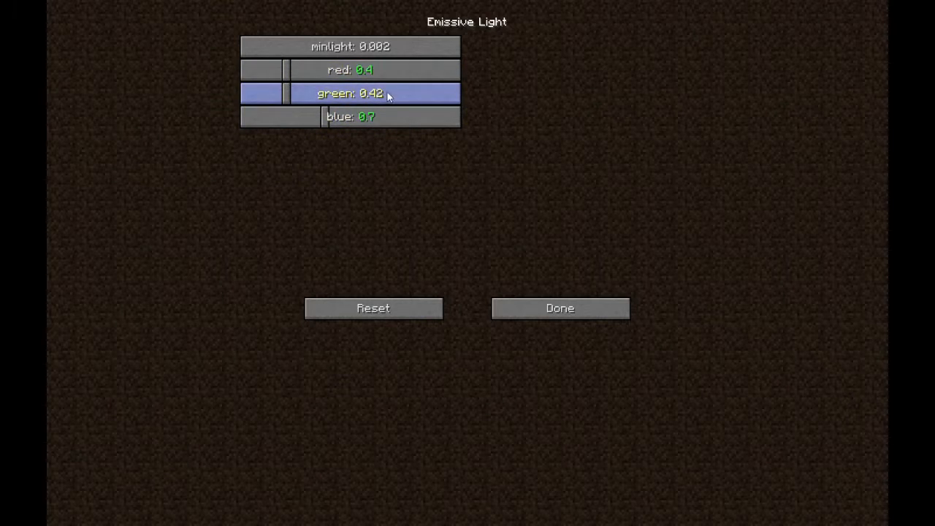
pyautogui.moveTo(409, 88)
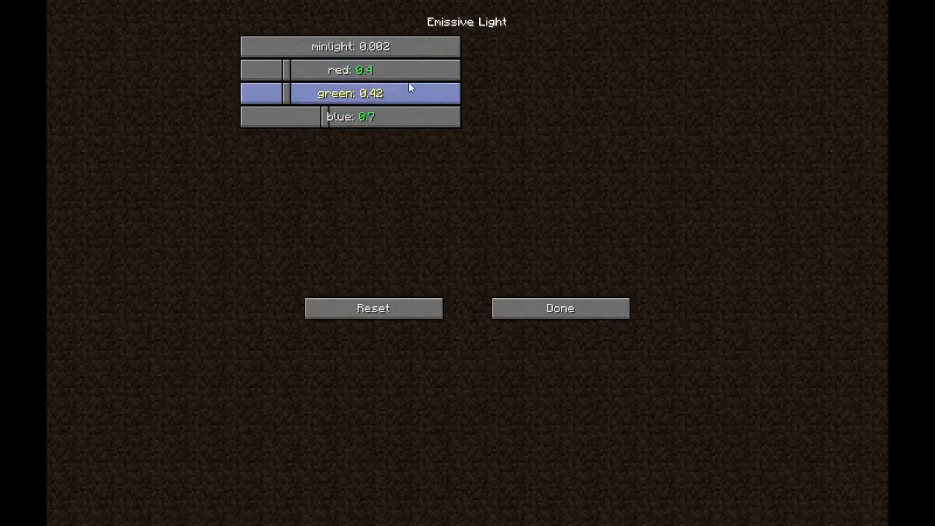
pyautogui.click(560, 306)
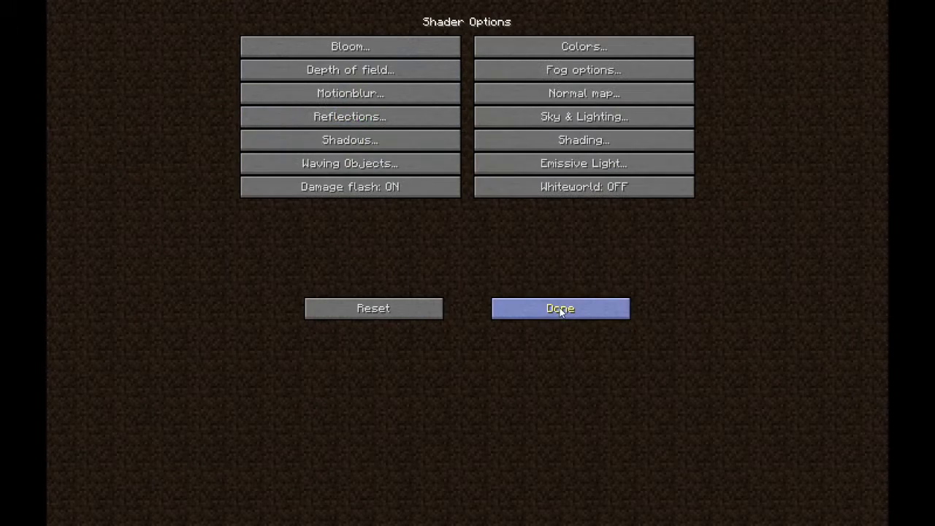
pyautogui.click(349, 163)
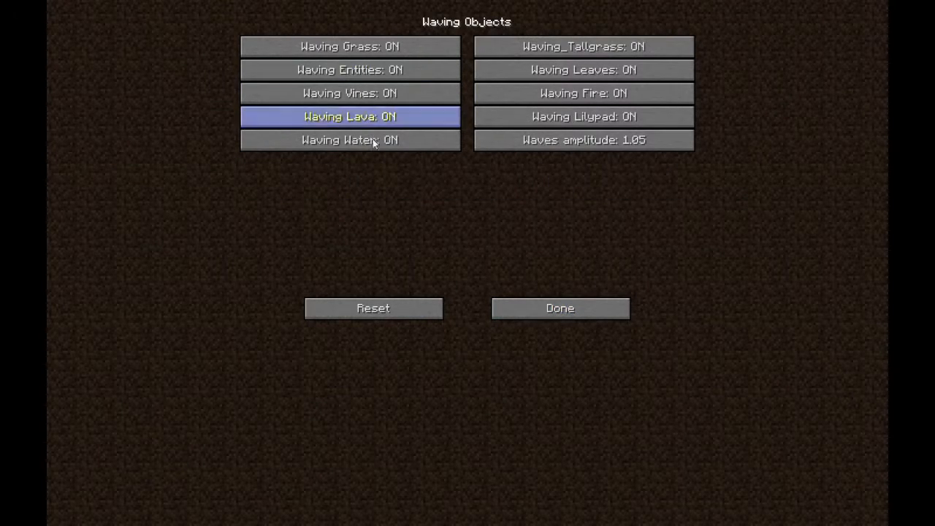
pyautogui.moveTo(591, 284)
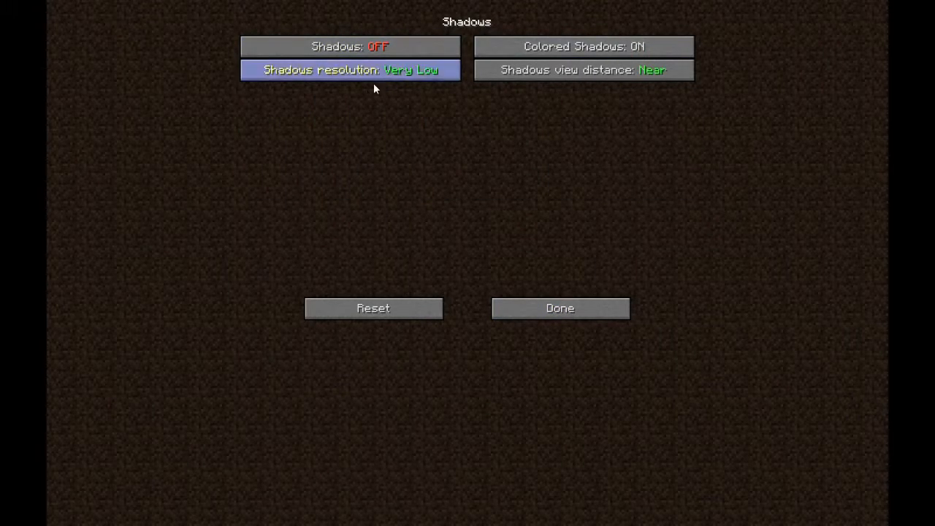
pyautogui.moveTo(560, 307)
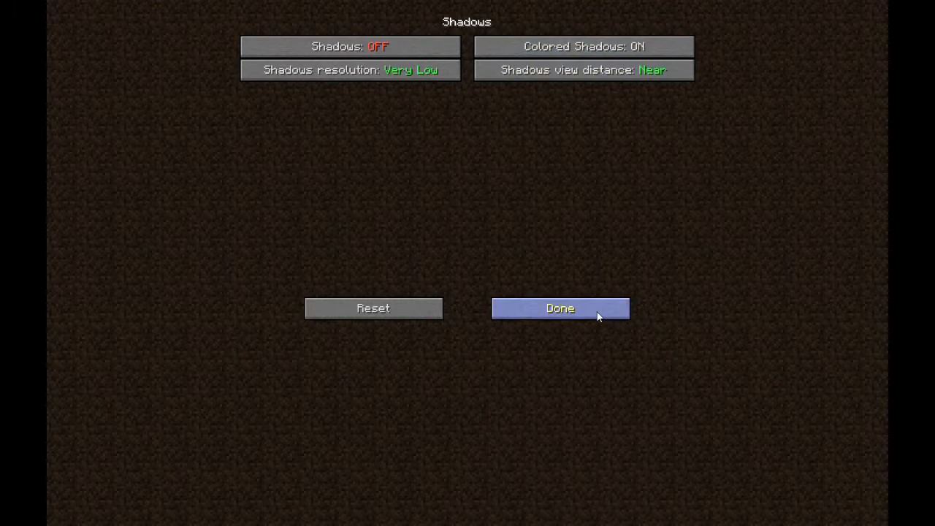
pyautogui.click(560, 307)
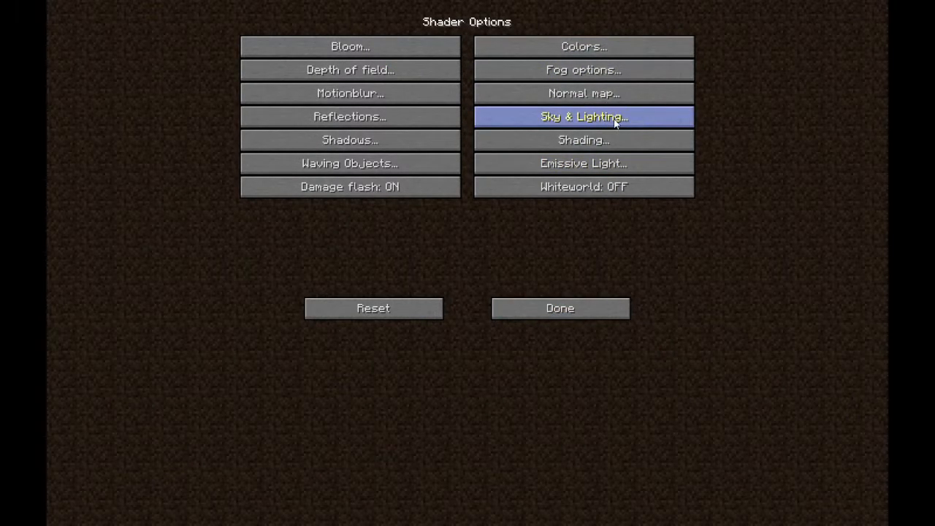
# - Turn Godrays ON in Sky & Lighting, then back out through Shaders and Video Settings to the title menu
pyautogui.click(583, 116)
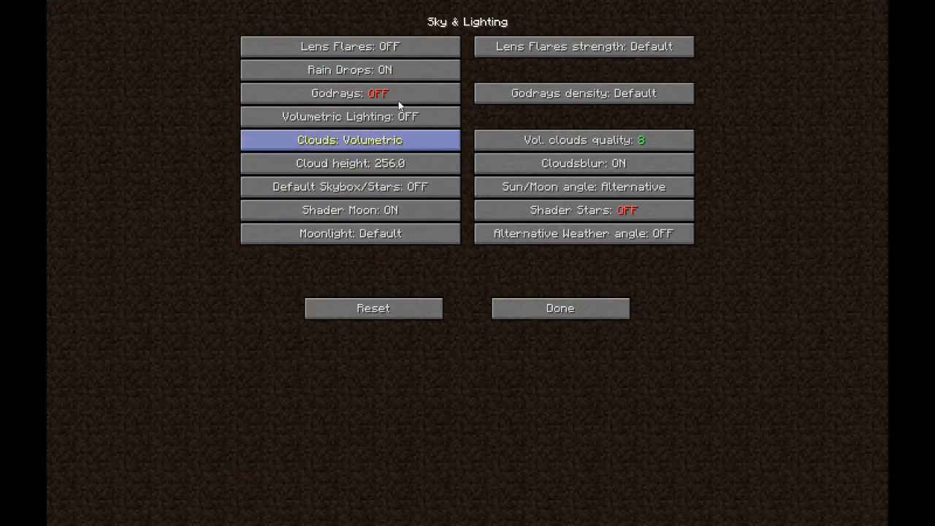
pyautogui.click(349, 94)
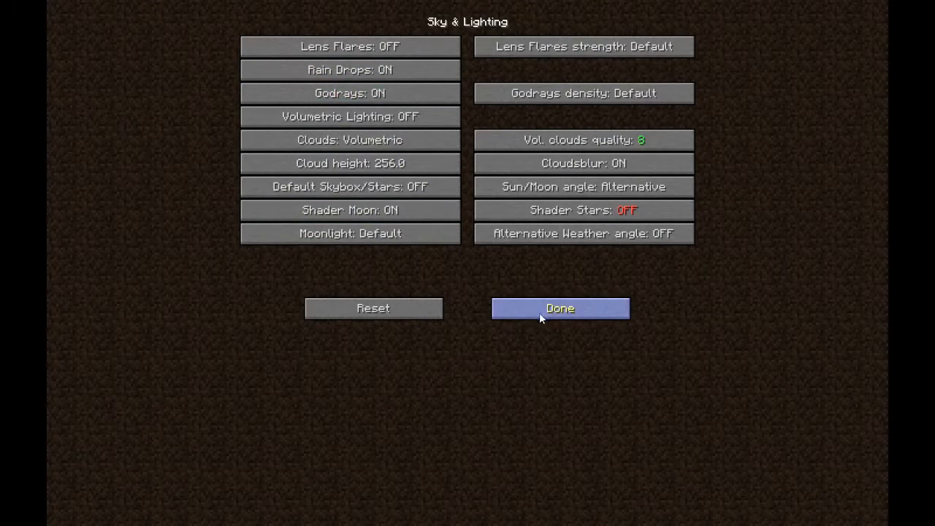
pyautogui.click(560, 307)
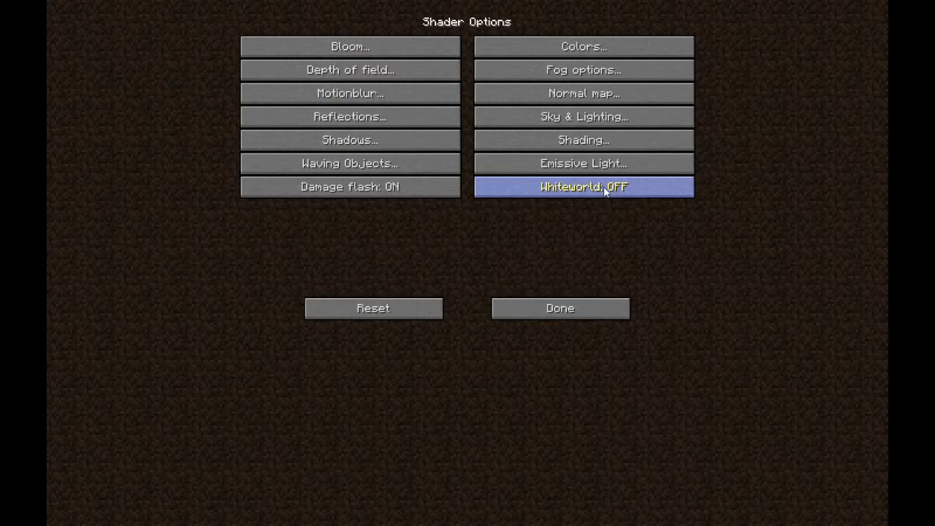
pyautogui.moveTo(583, 187)
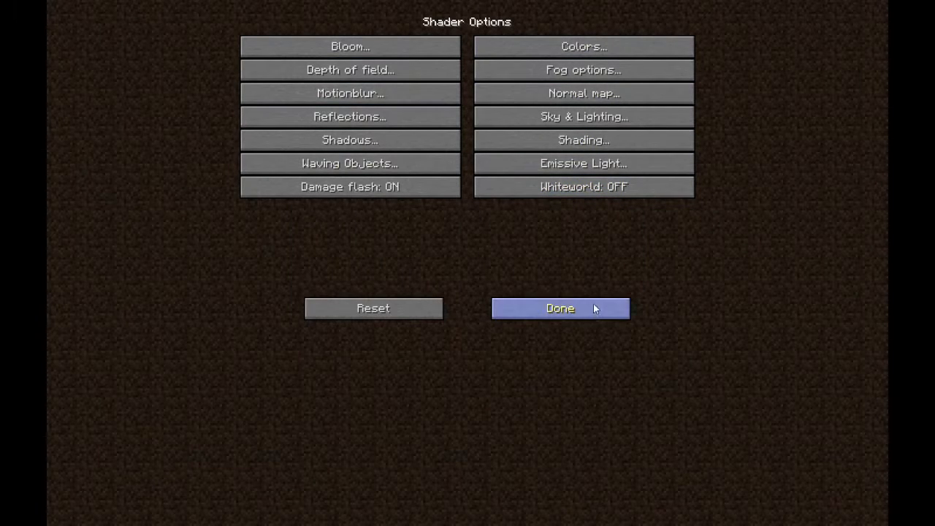
pyautogui.moveTo(563, 202)
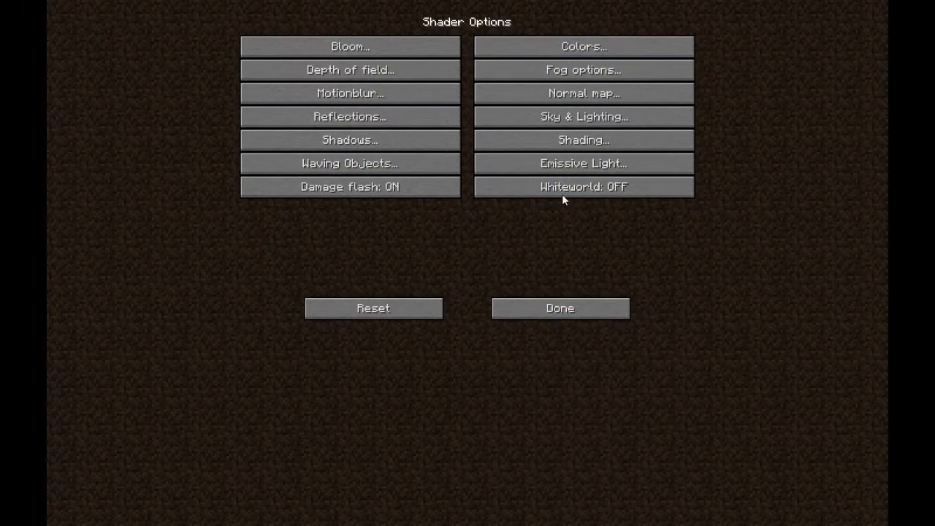
pyautogui.click(559, 307)
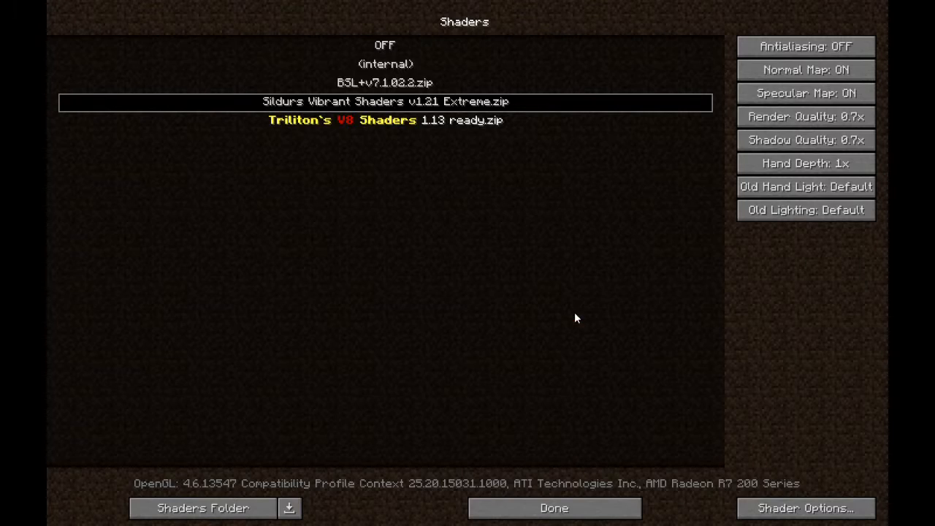
pyautogui.moveTo(354, 105)
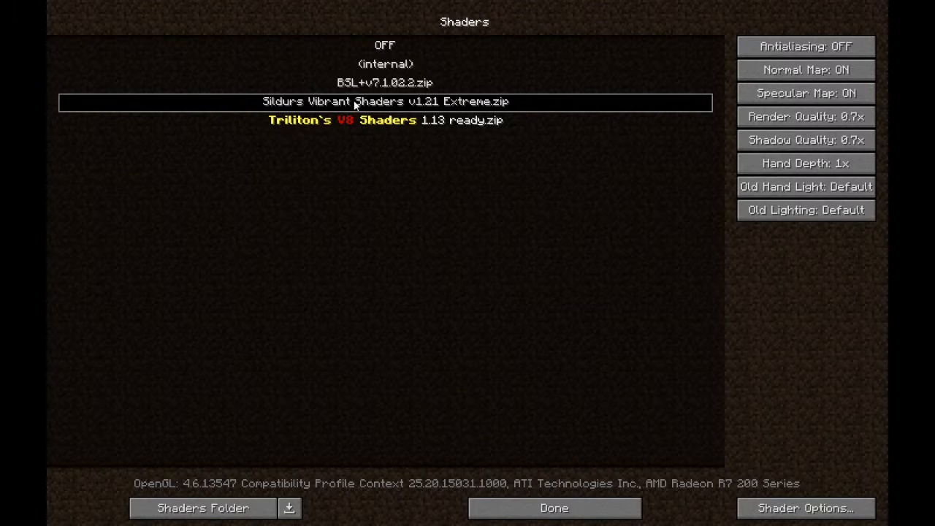
pyautogui.click(554, 509)
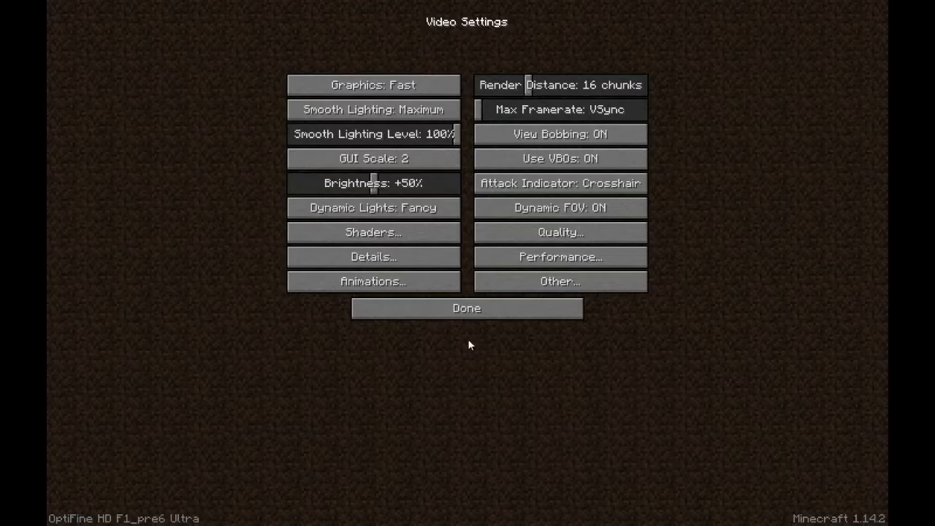
pyautogui.click(466, 307)
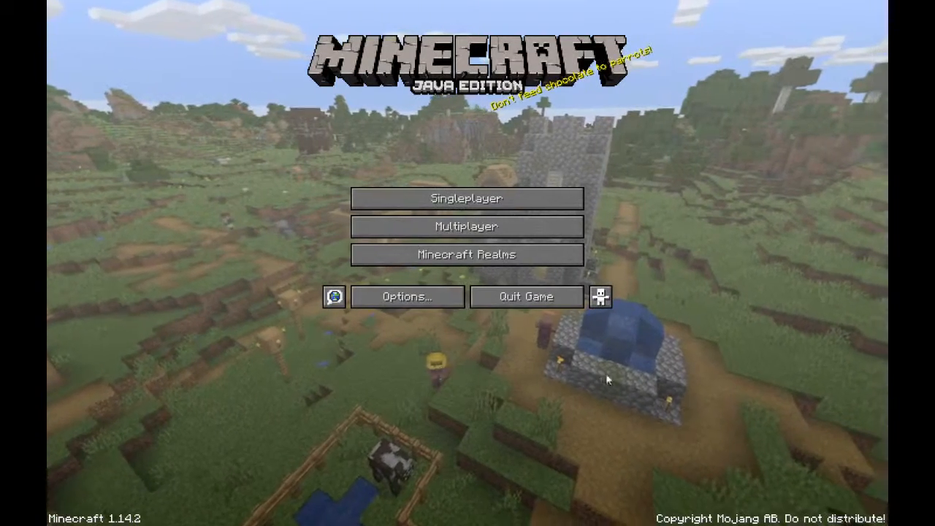